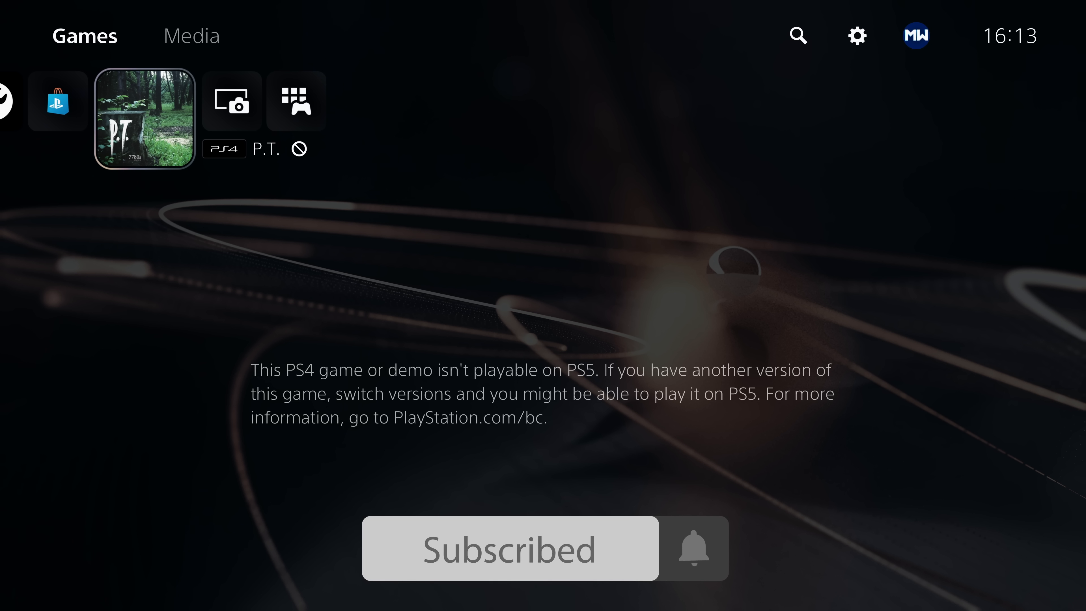
# - Return to the P.T. tile and bring up the Notifications panel
pyautogui.click(692, 548)
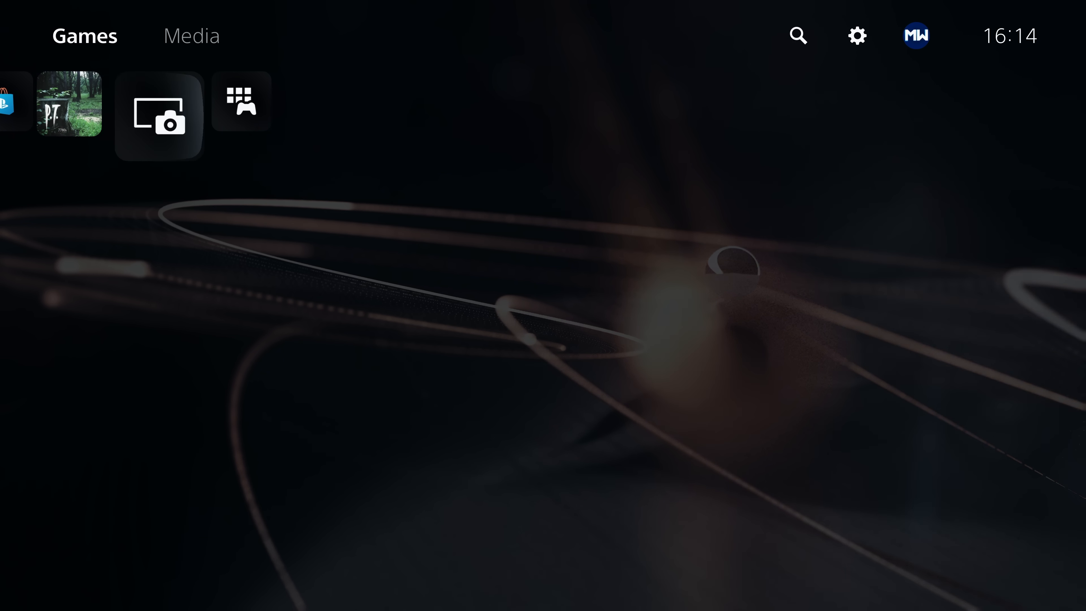
pyautogui.click(69, 102)
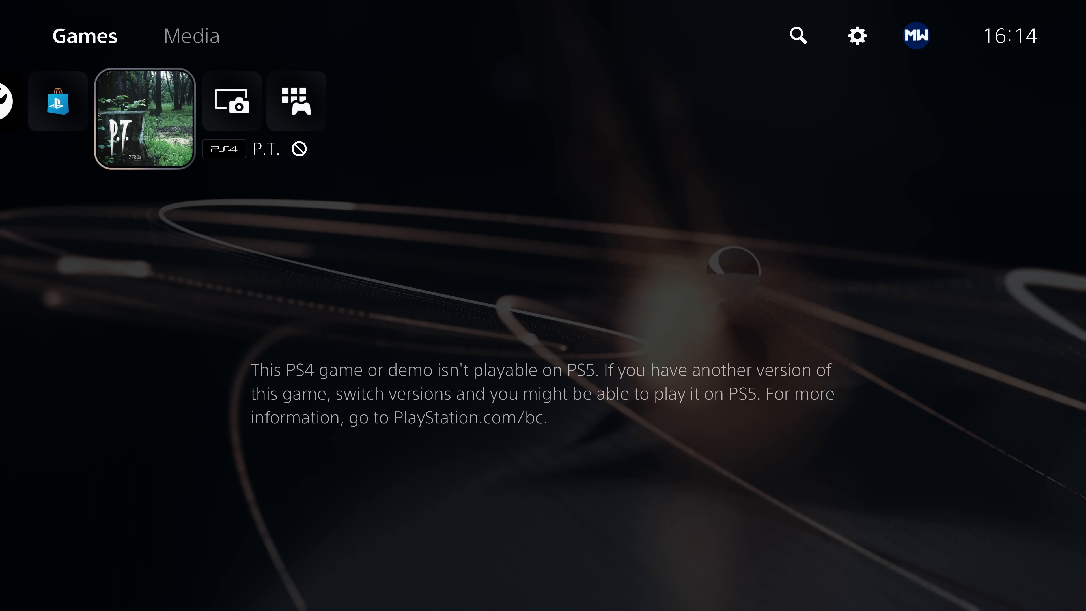
pyautogui.hscroll(-3)
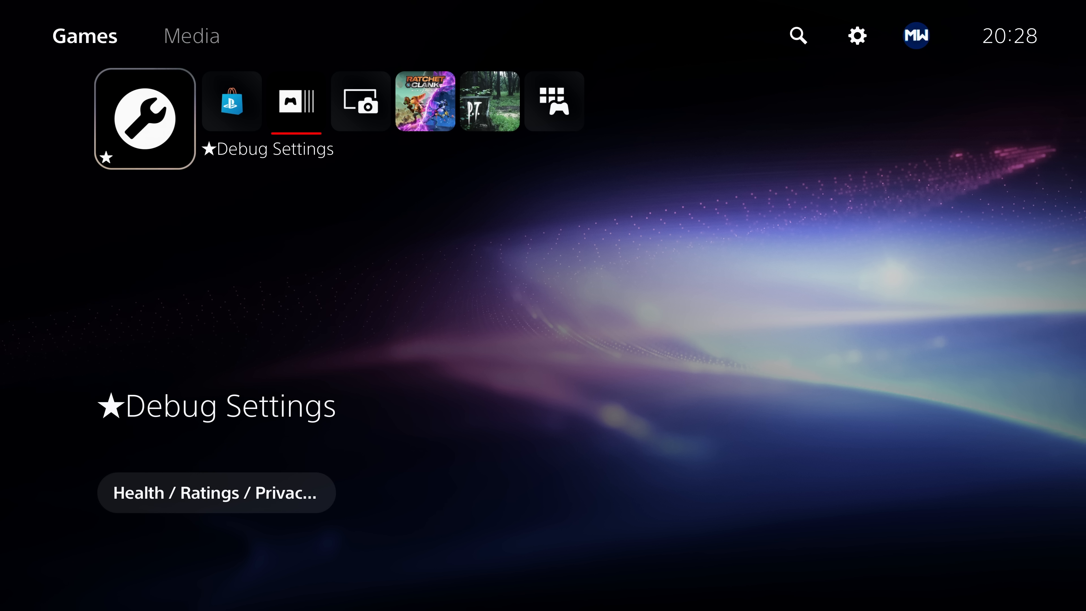
pyautogui.click(352, 572)
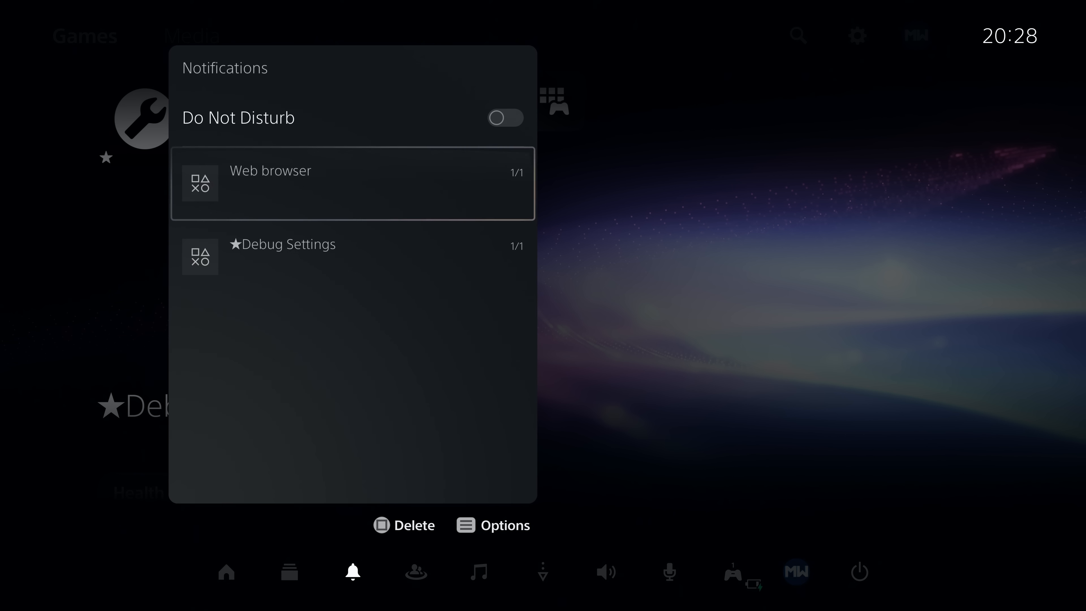
# - Launch the Exploit page from the Web browser notification and dismiss the memory warning
pyautogui.click(353, 183)
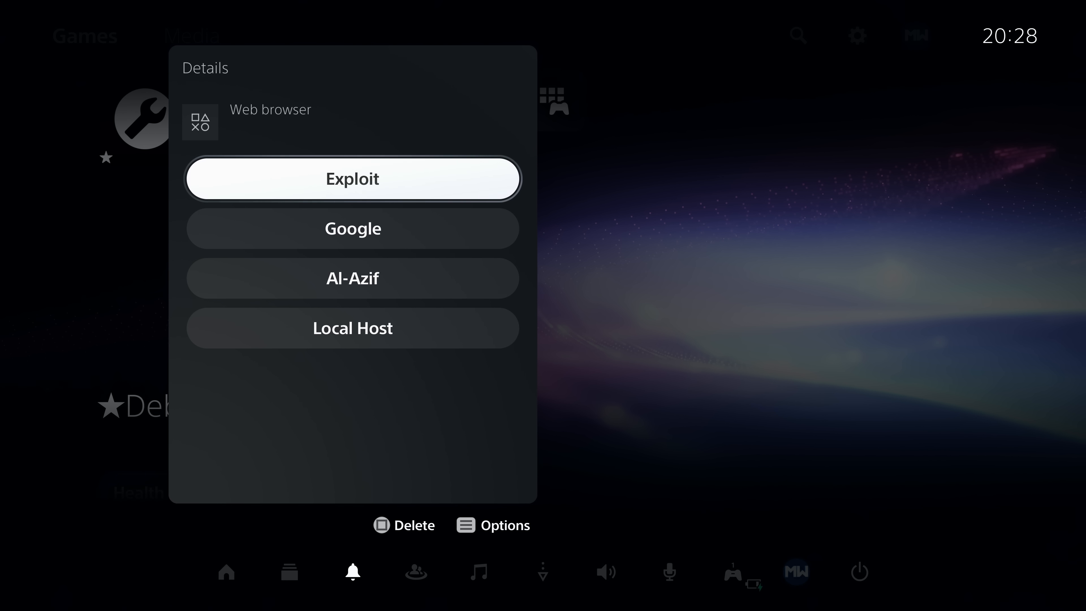
pyautogui.click(352, 179)
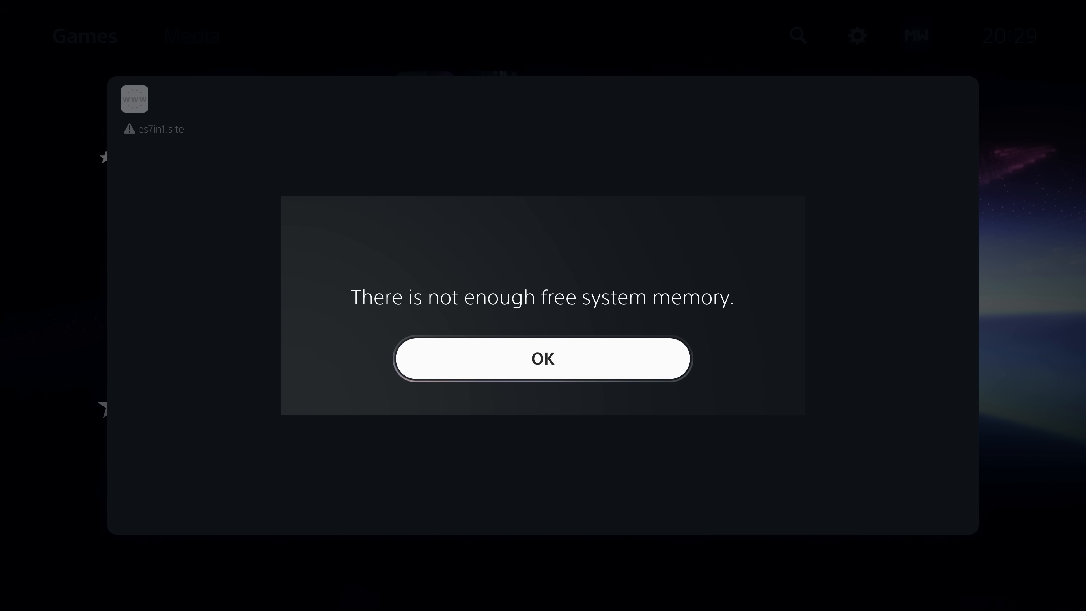
pyautogui.click(542, 358)
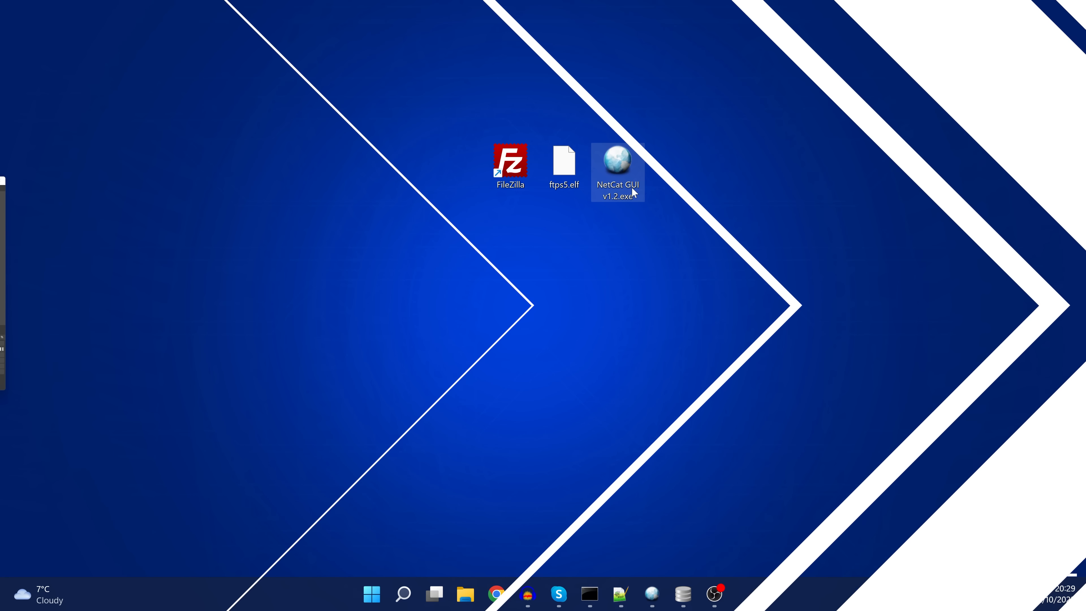
# - Inject the ftps5.elf payload to 192.168.137.53 via NetCat GUI and close it once Done
pyautogui.doubleClick(616, 151)
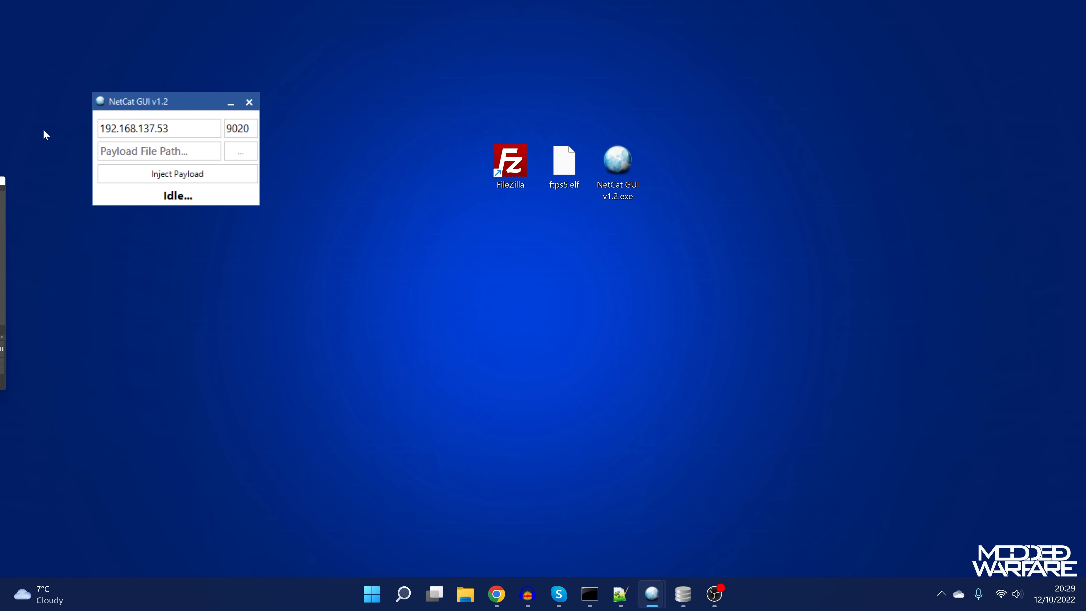
pyautogui.moveTo(176, 101); pyautogui.dragTo(319, 203)
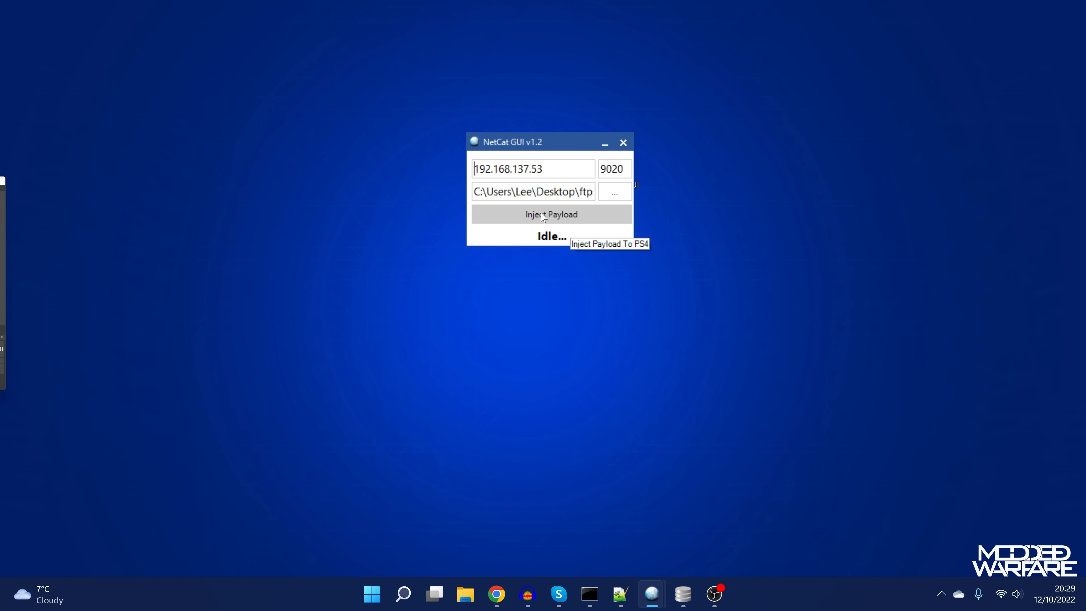
pyautogui.click(550, 214)
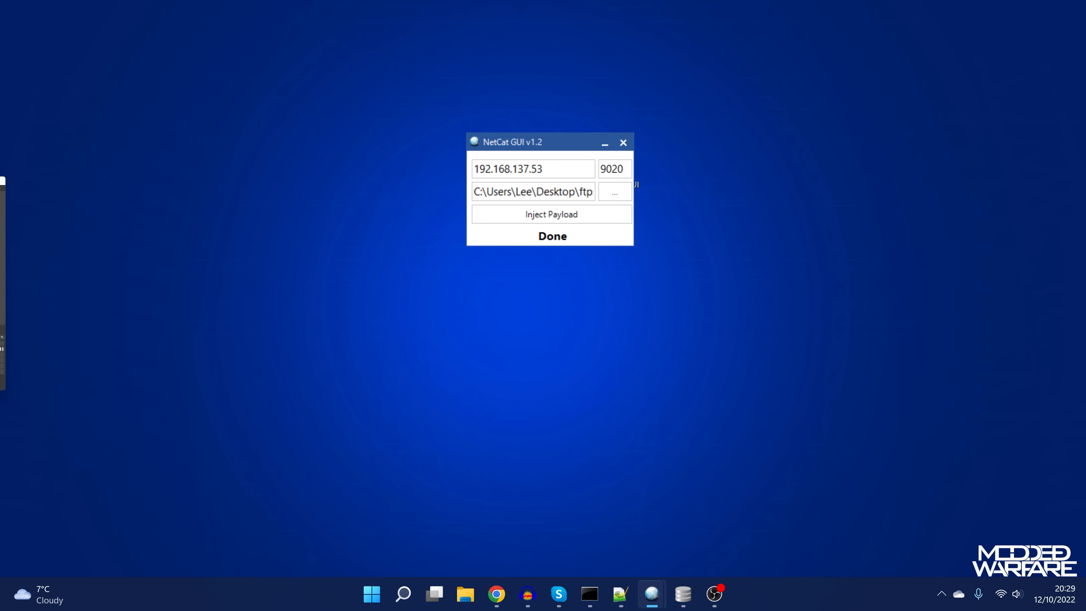
pyautogui.click(550, 214)
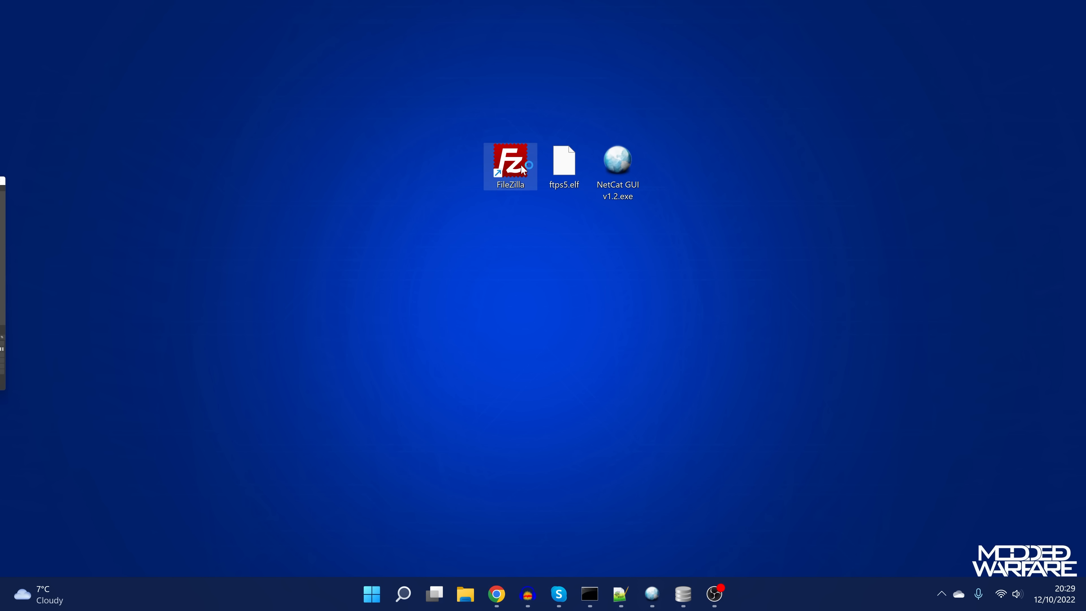
# - Quickconnect FileZilla to host 192.168.137.53 on port 1337
pyautogui.doubleClick(510, 164)
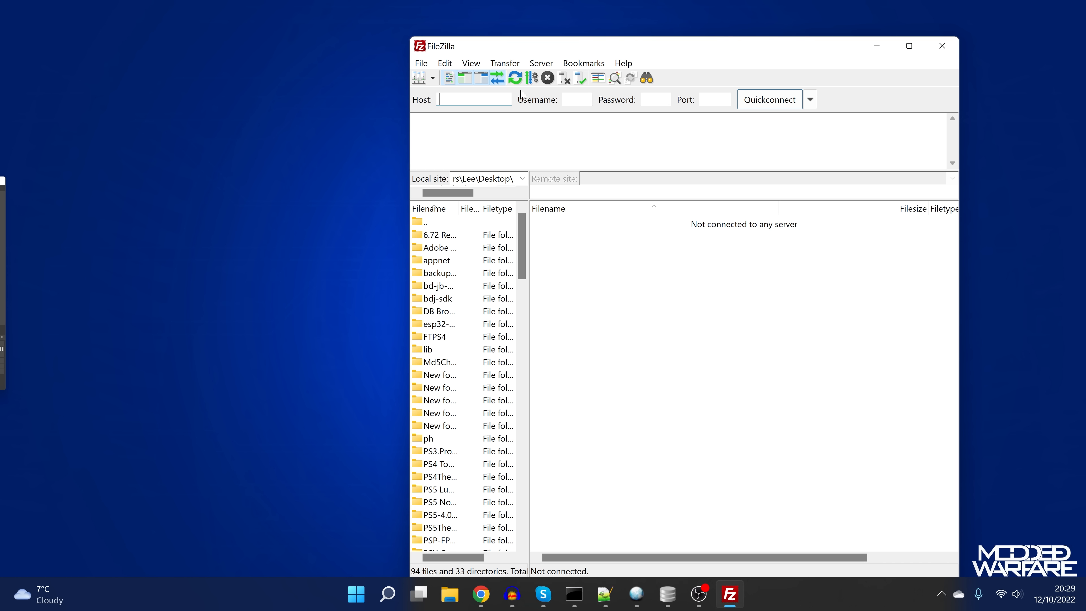
pyautogui.write('192.168.137.5')
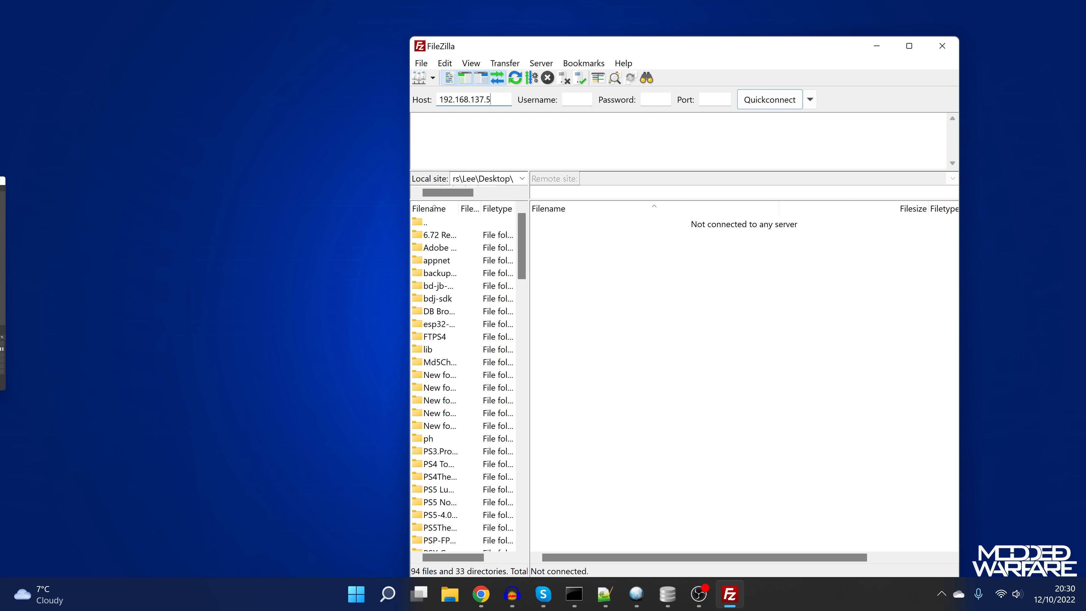
pyautogui.write('3')
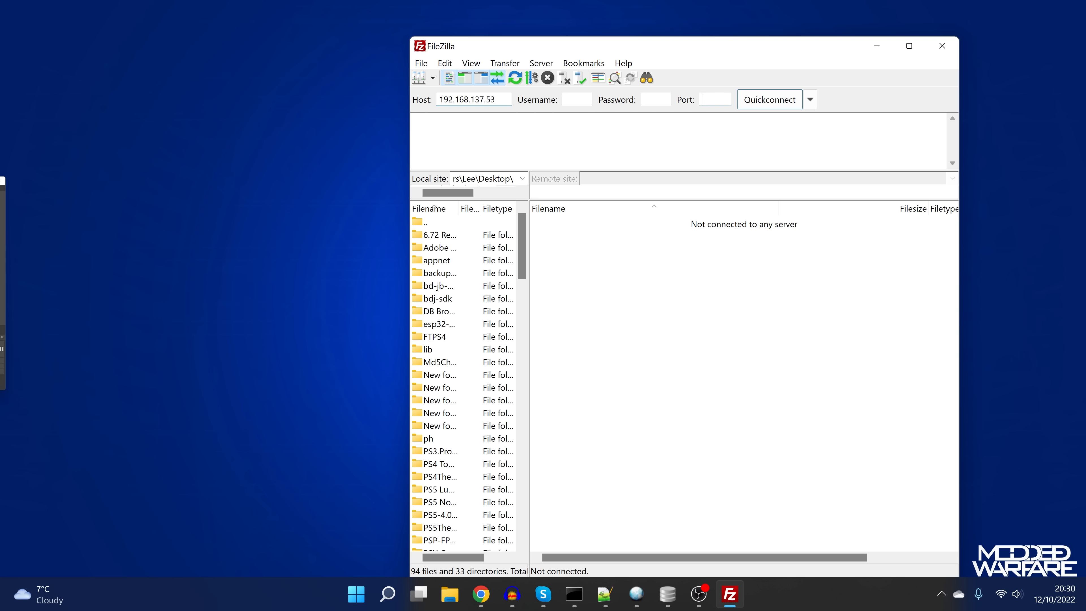
pyautogui.write('1337')
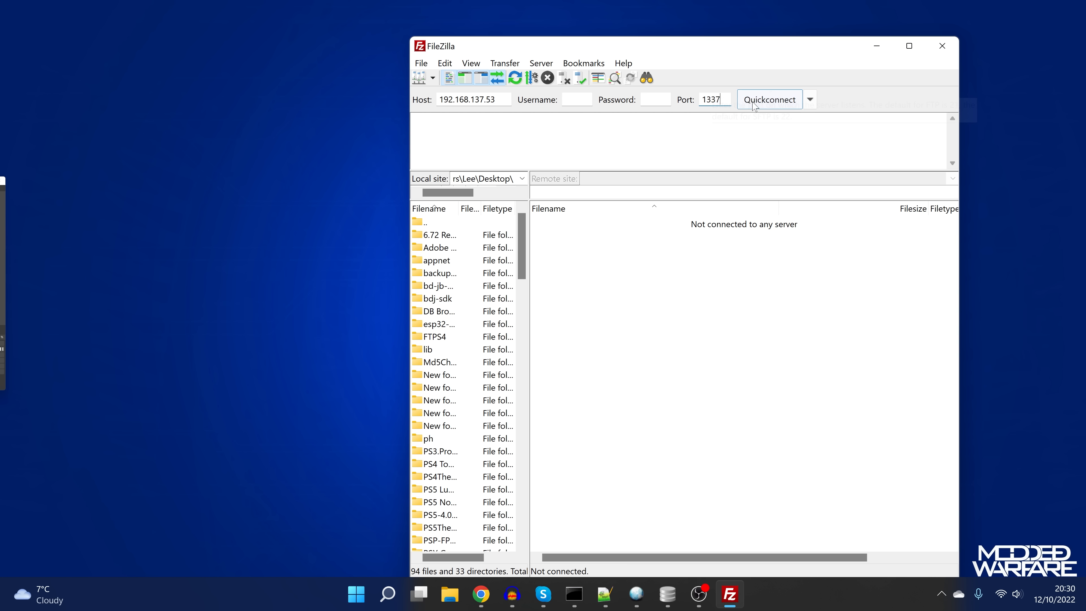
pyautogui.click(768, 99)
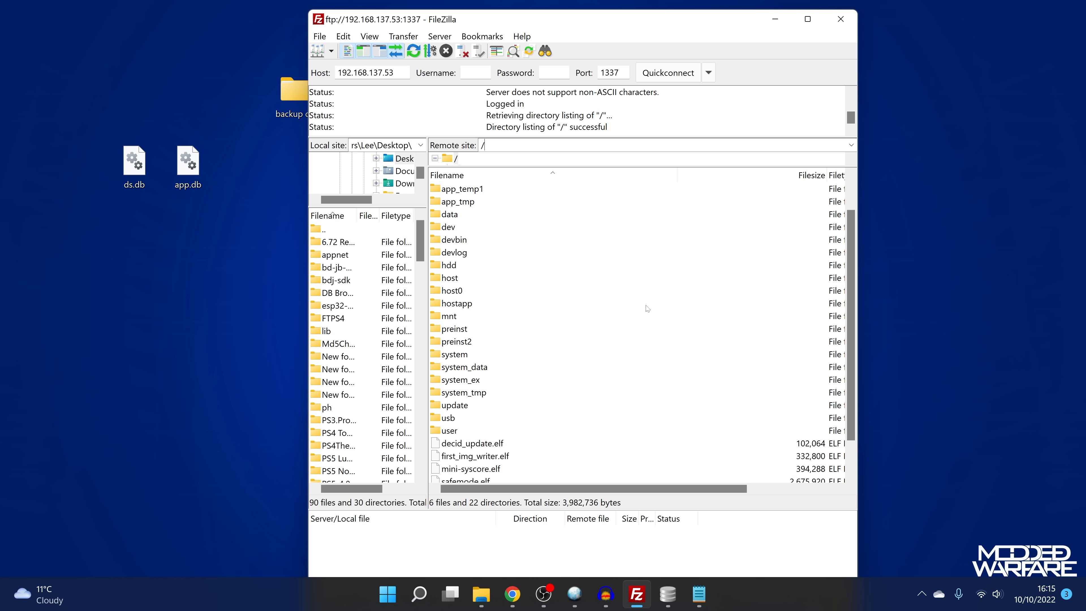
# - Navigate the remote pane into /mnt/sandbox/NPXS40000_000
pyautogui.click(448, 316)
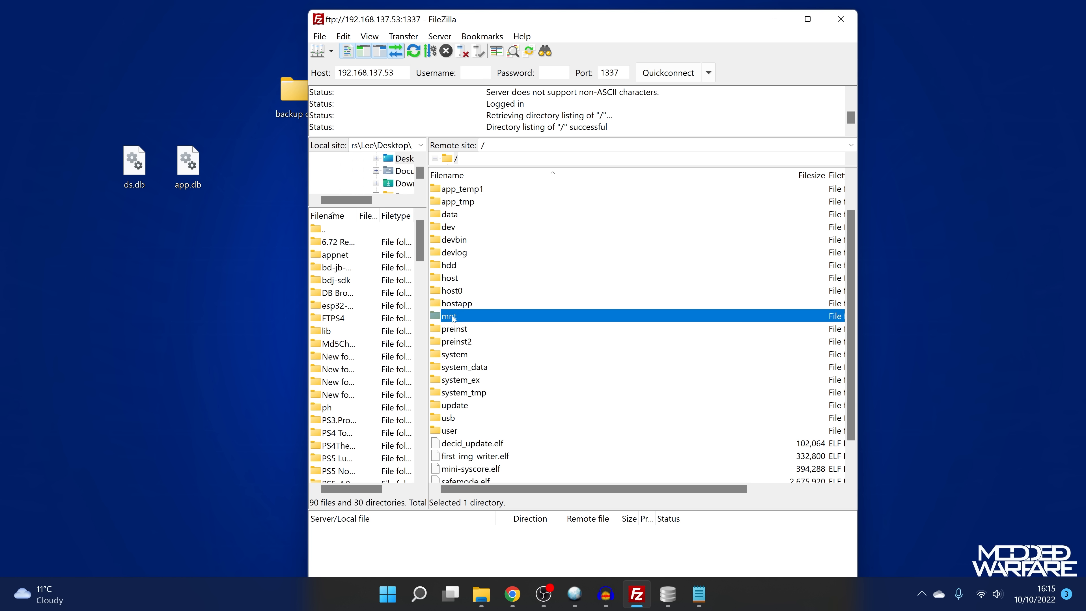
pyautogui.doubleClick(450, 315)
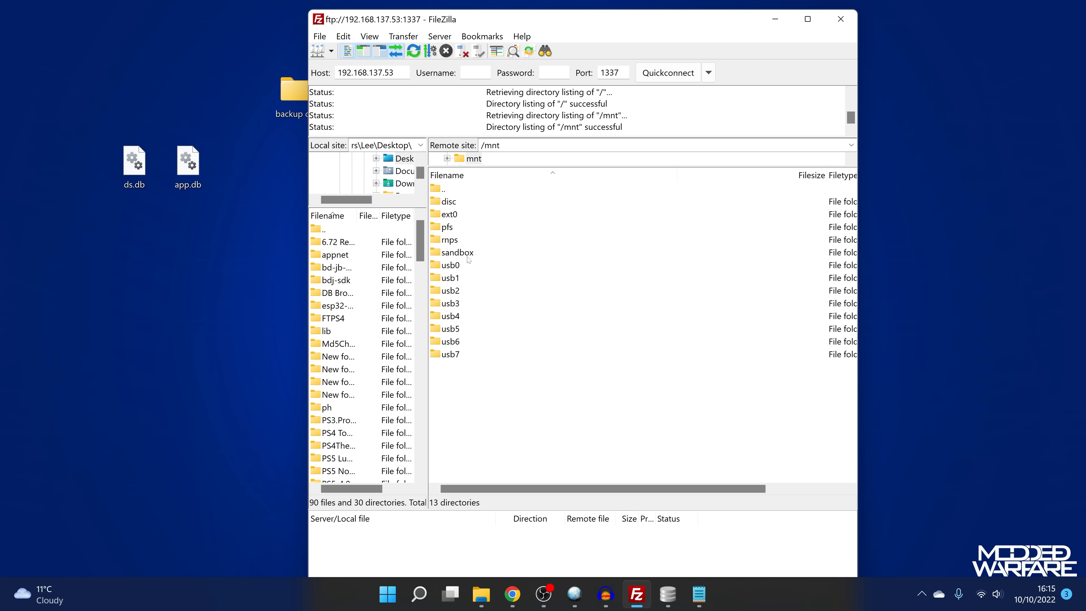
pyautogui.doubleClick(457, 252)
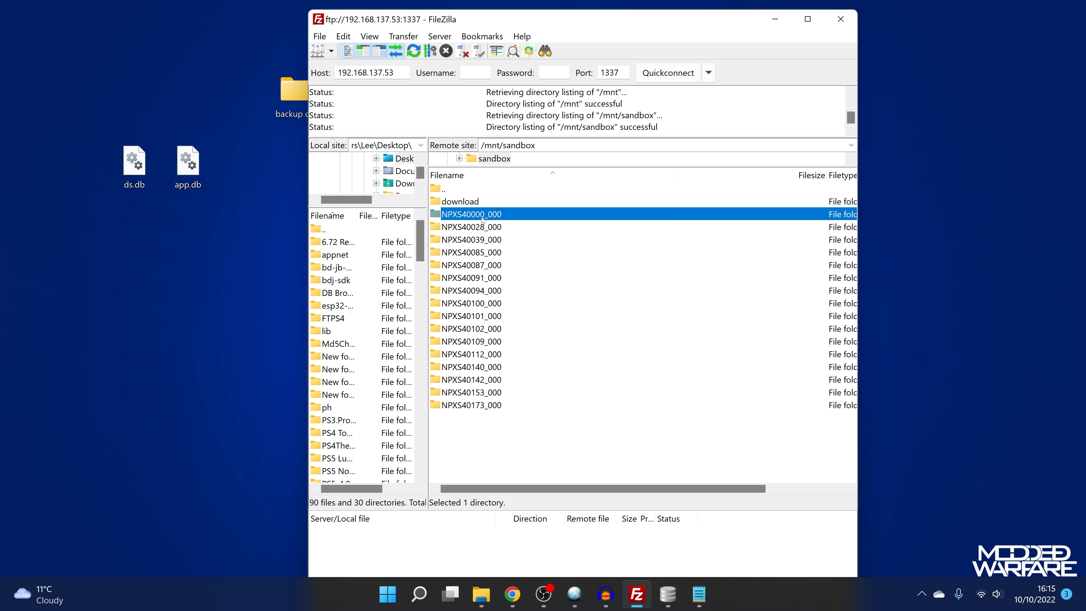
pyautogui.doubleClick(471, 214)
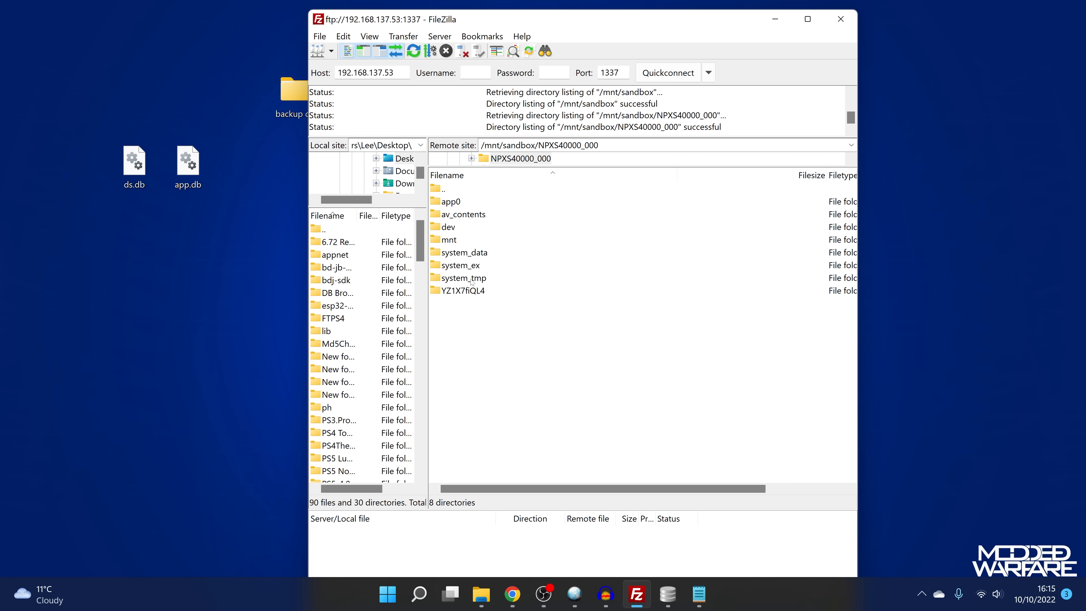
# - Continue into YZ1X7fiQL4/priv/ps4appcategory to reach np-ps4appcategory.txt
pyautogui.click(465, 290)
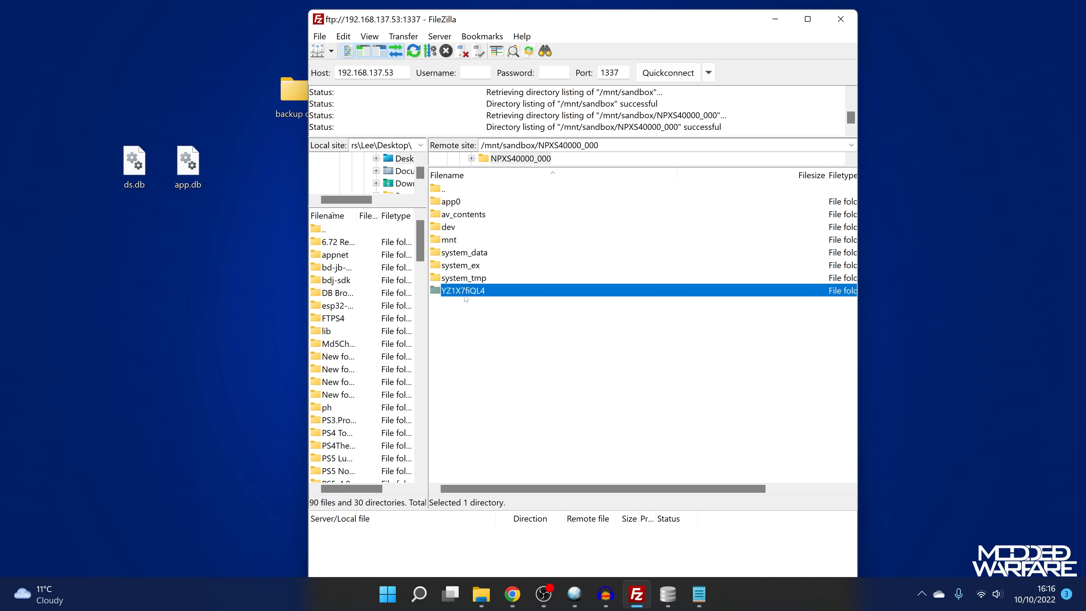
pyautogui.moveTo(487, 293)
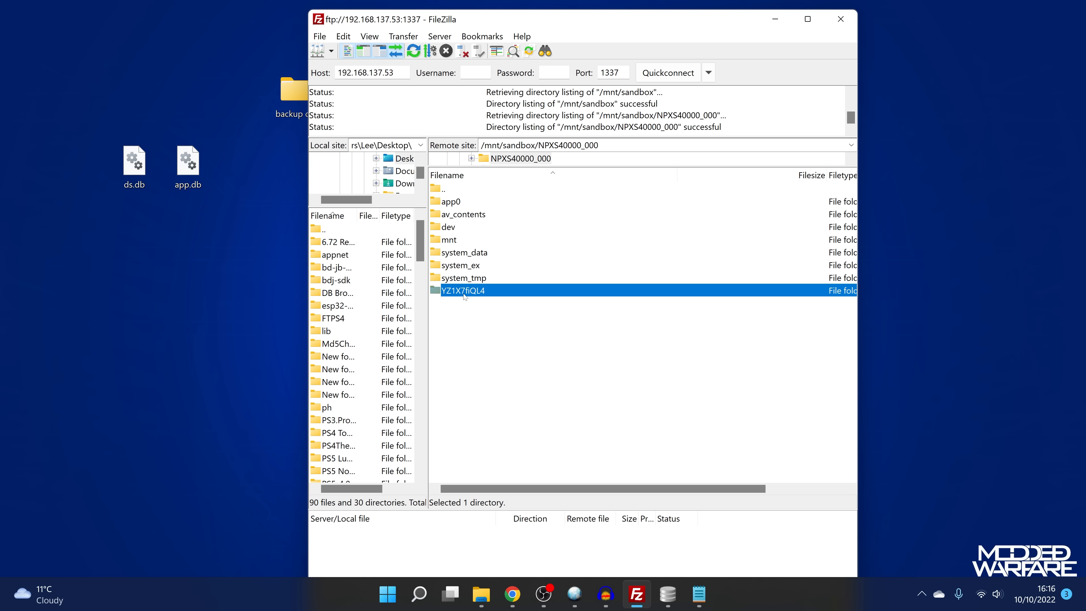
pyautogui.doubleClick(463, 290)
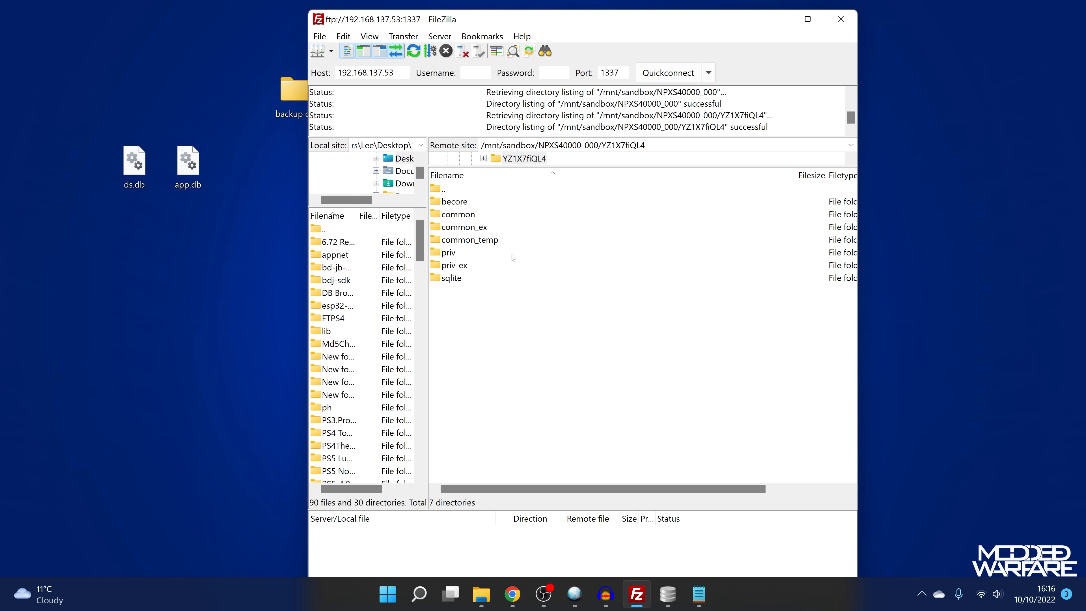
pyautogui.doubleClick(447, 252)
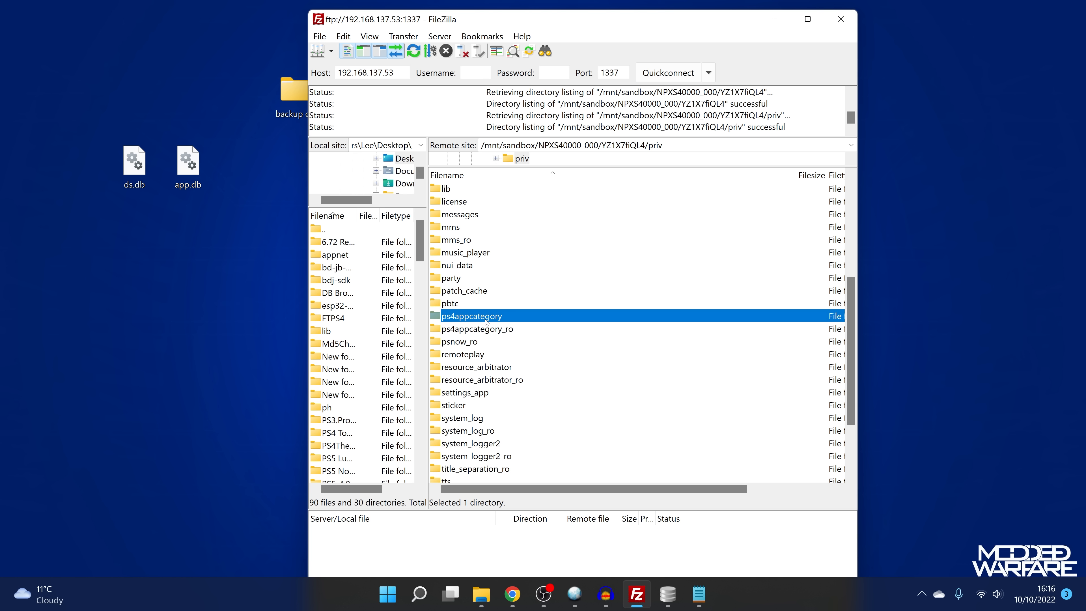
pyautogui.doubleClick(471, 315)
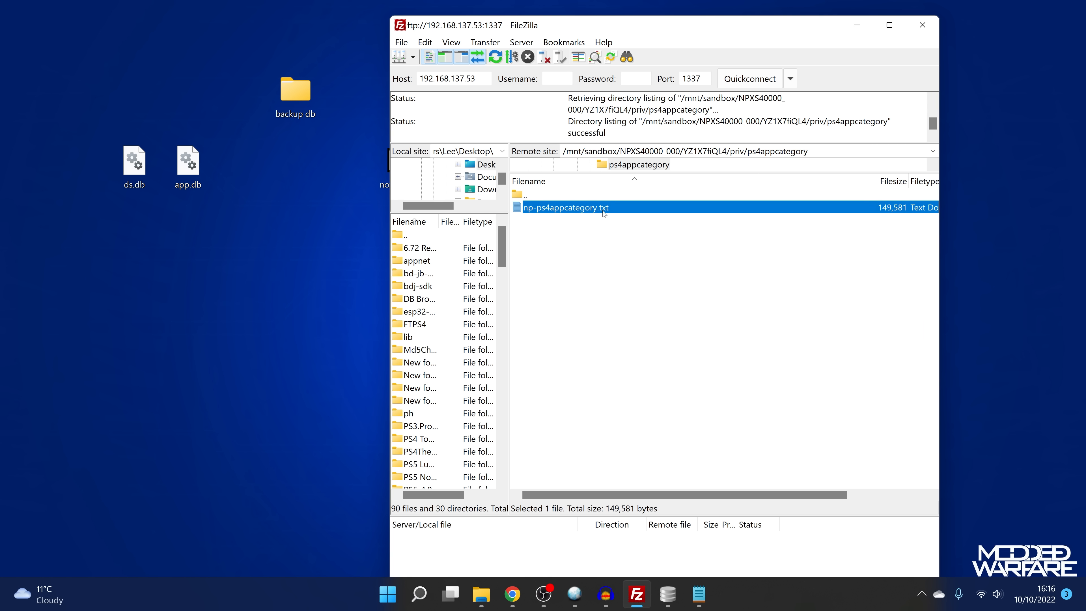
pyautogui.moveTo(592, 226)
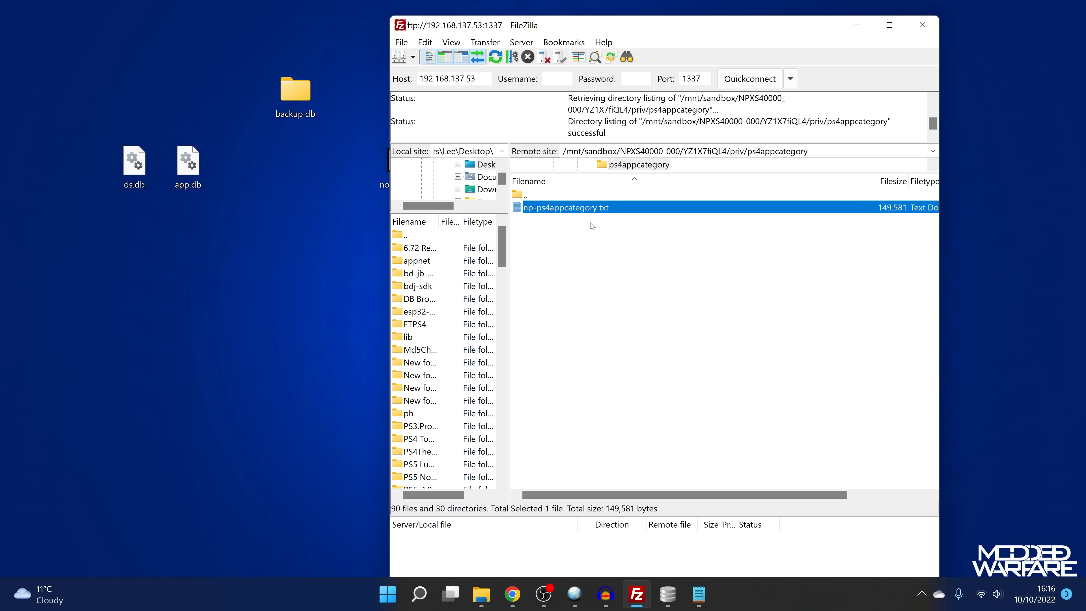
pyautogui.moveTo(536, 352)
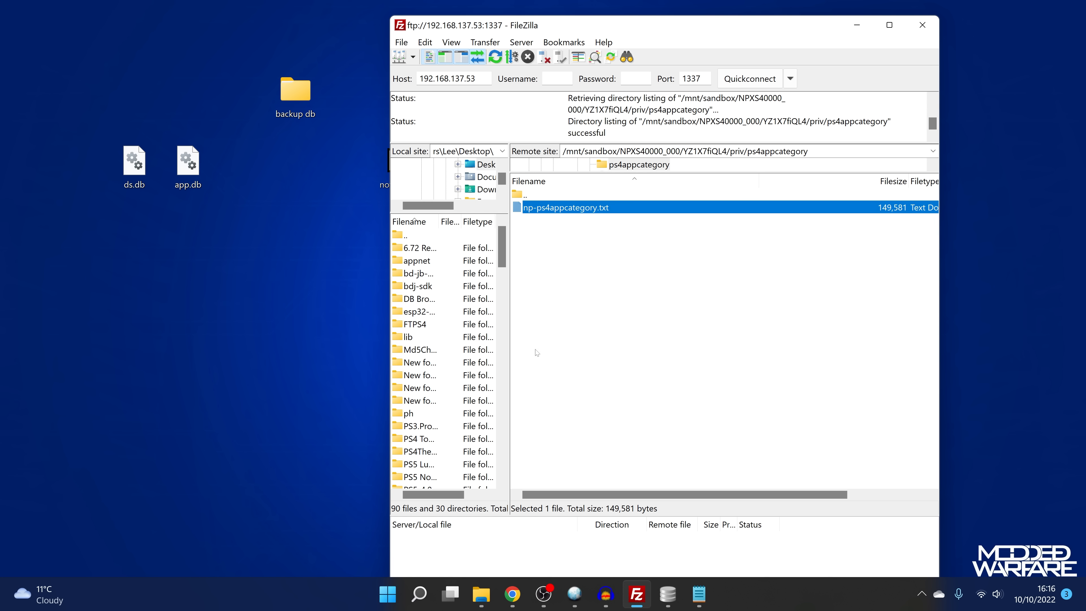
# - Find the Michael Kemp credit tweet and highlight its np-ps4appcategory.txt FTP path
pyautogui.click(512, 594)
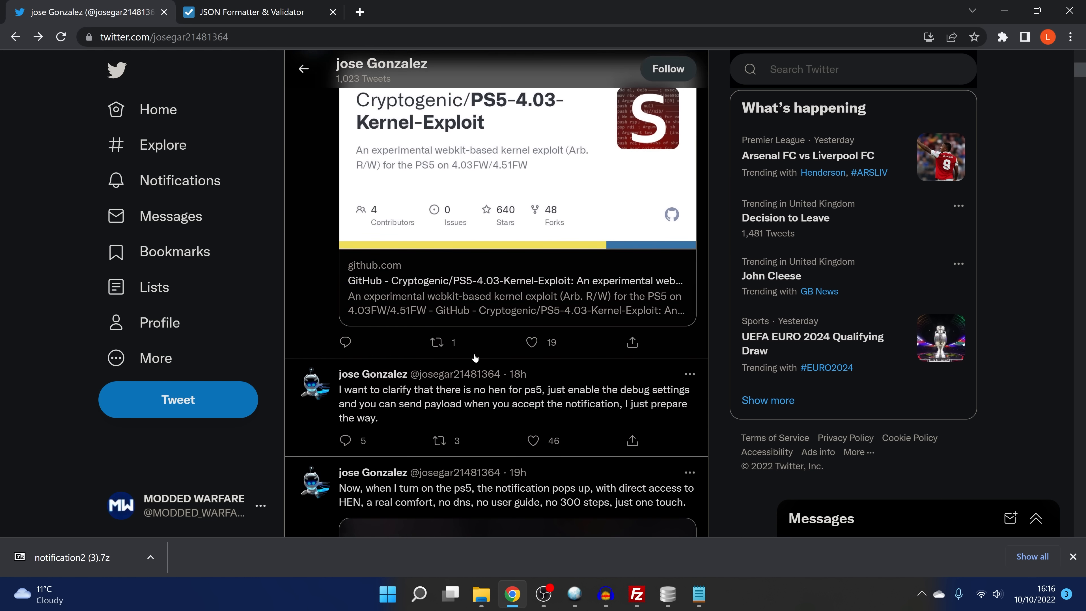
pyautogui.scroll(-3)
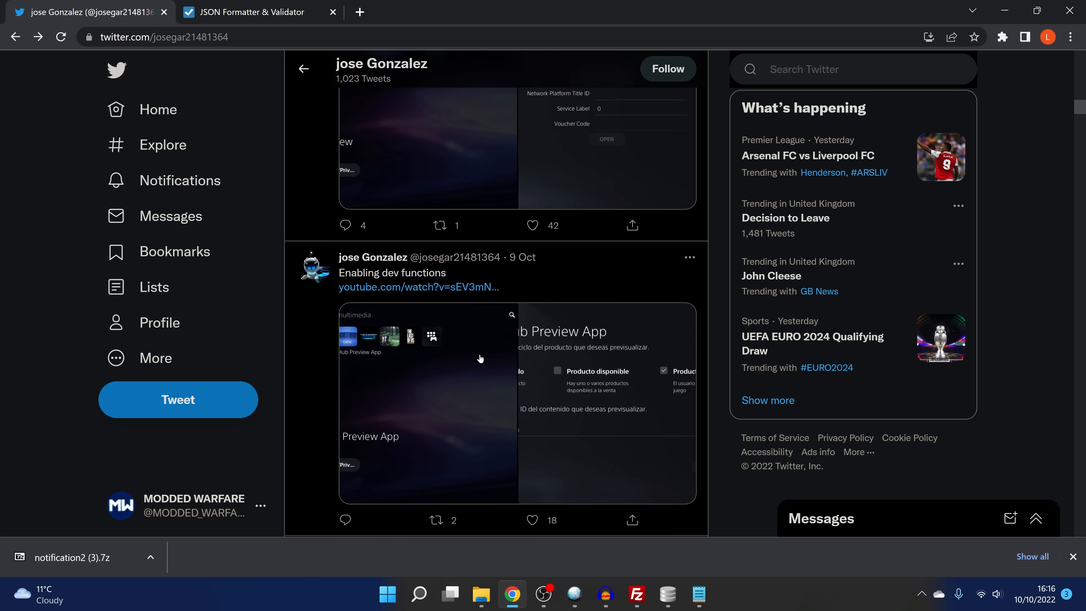
pyautogui.scroll(-3)
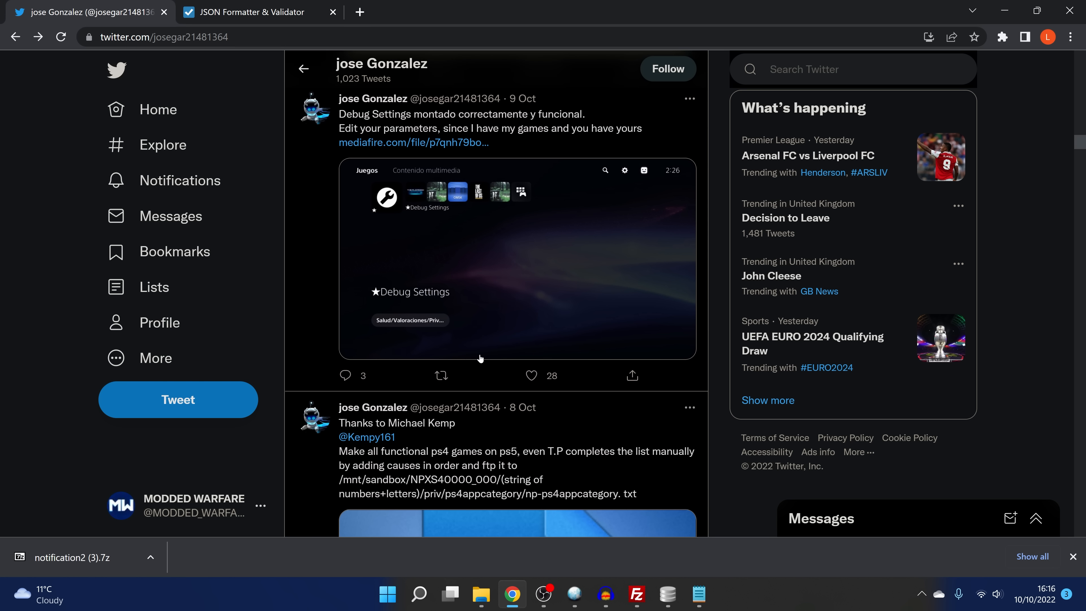
pyautogui.scroll(-3)
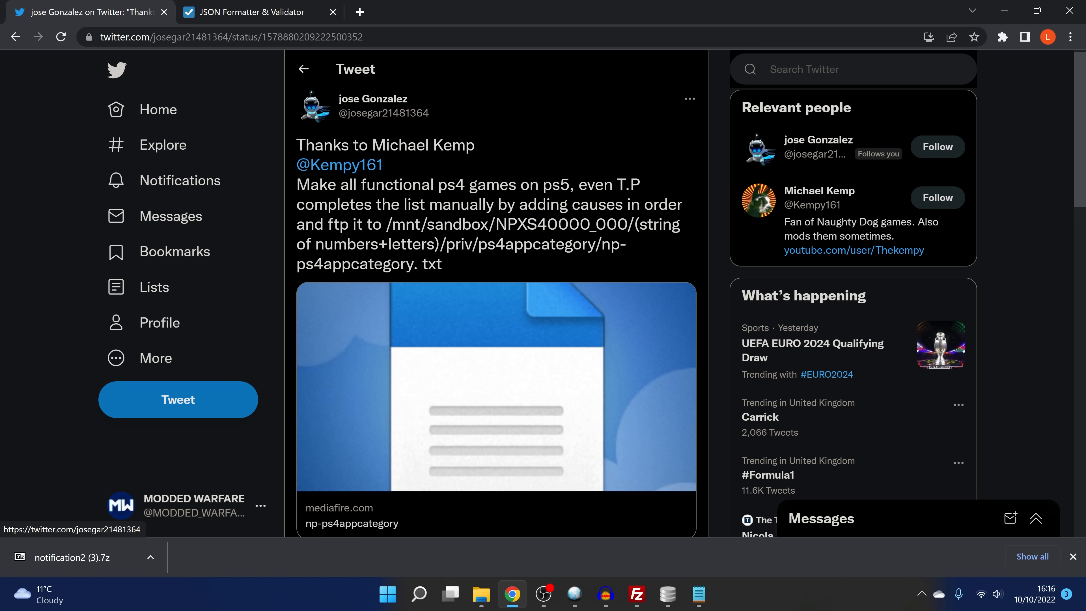
pyautogui.moveTo(411, 184); pyautogui.dragTo(553, 185)
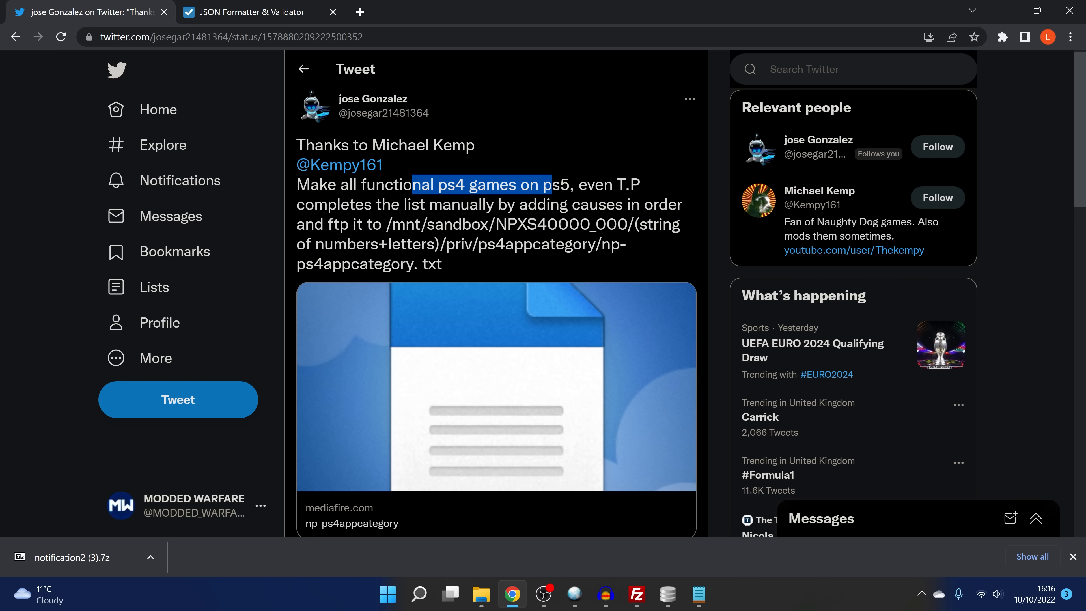
pyautogui.scroll(-3)
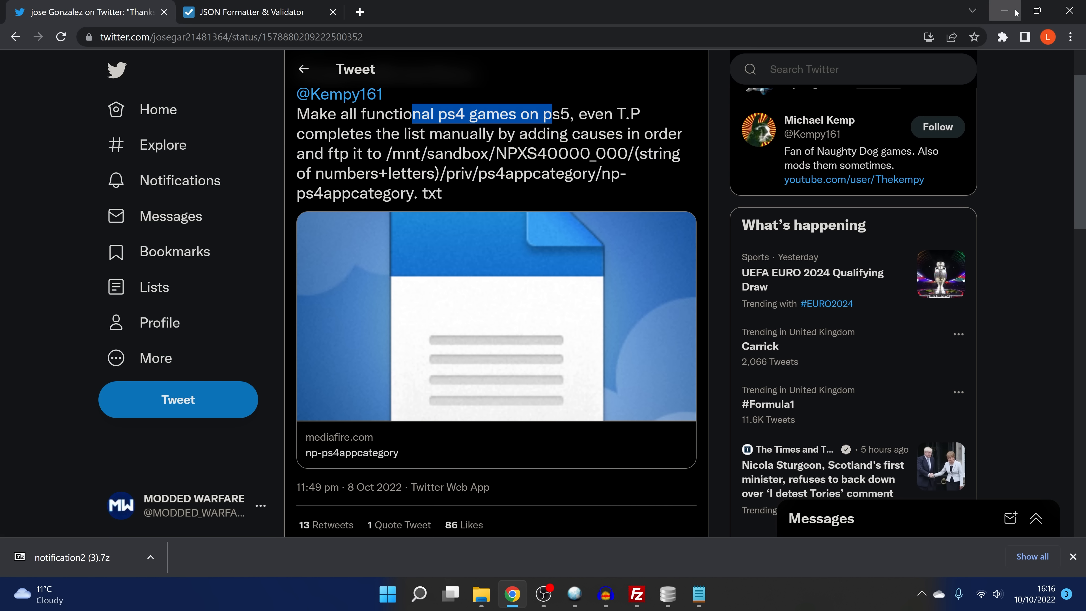
# - Minimise the browser to bring FileZilla back with np-ps4appcategory.txt listed
pyautogui.click(634, 594)
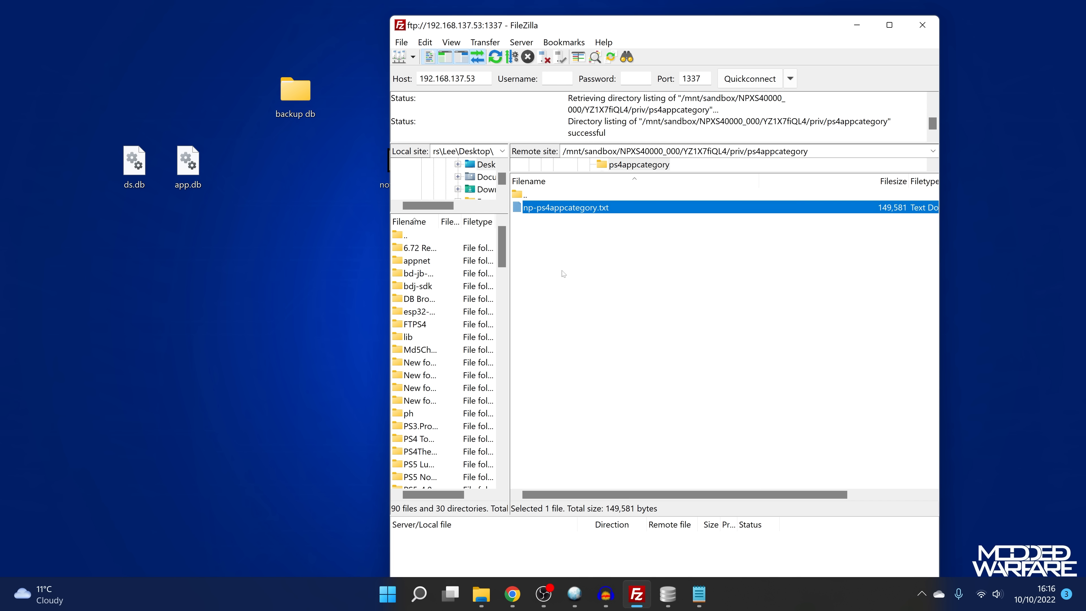
pyautogui.moveTo(616, 215)
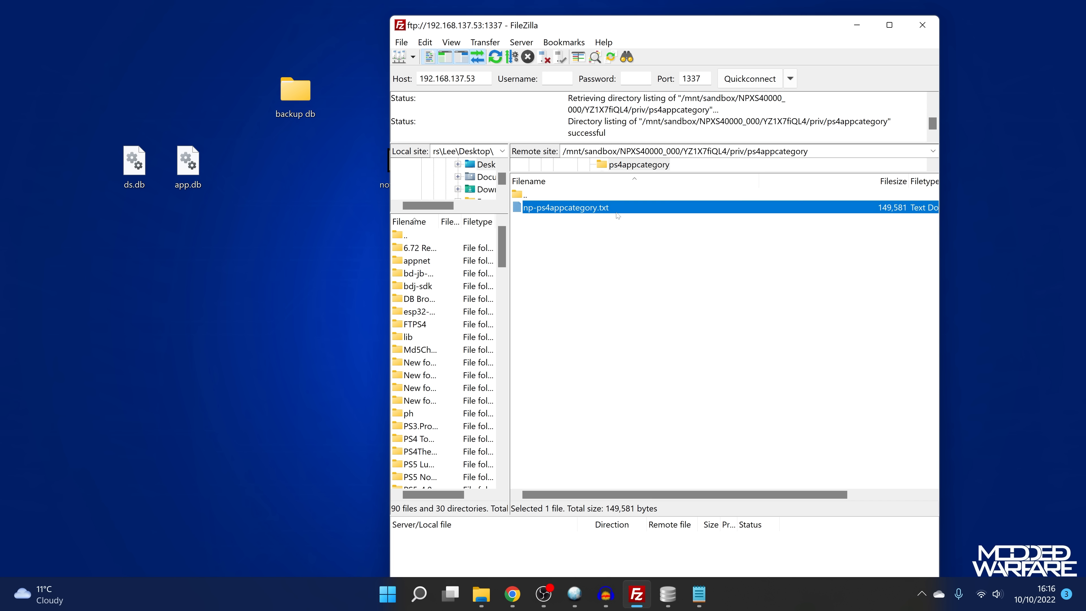
pyautogui.moveTo(637, 278)
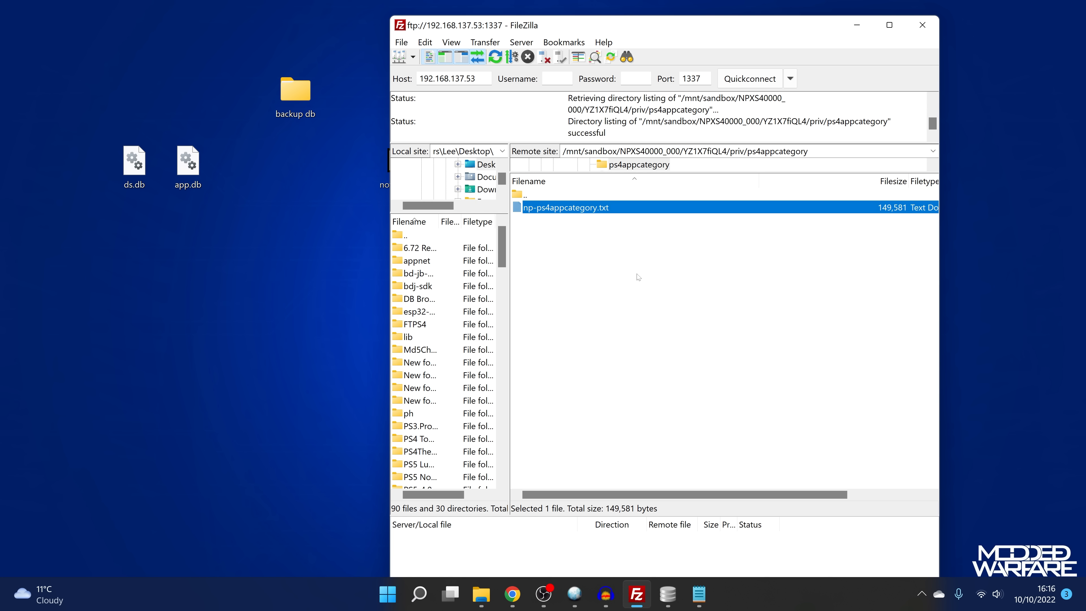
pyautogui.moveTo(630, 315)
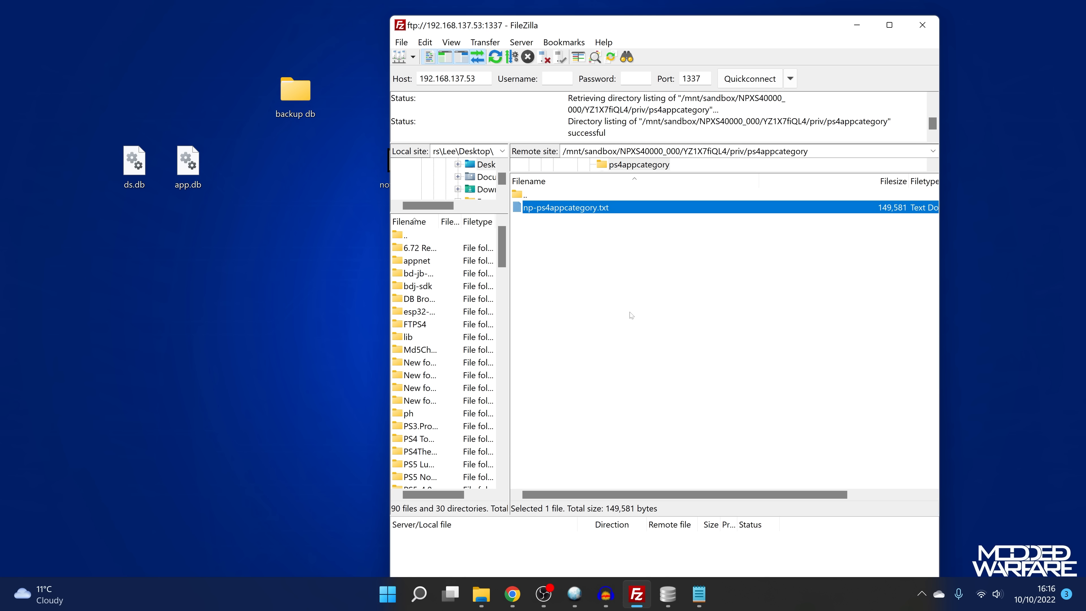
pyautogui.moveTo(503, 284)
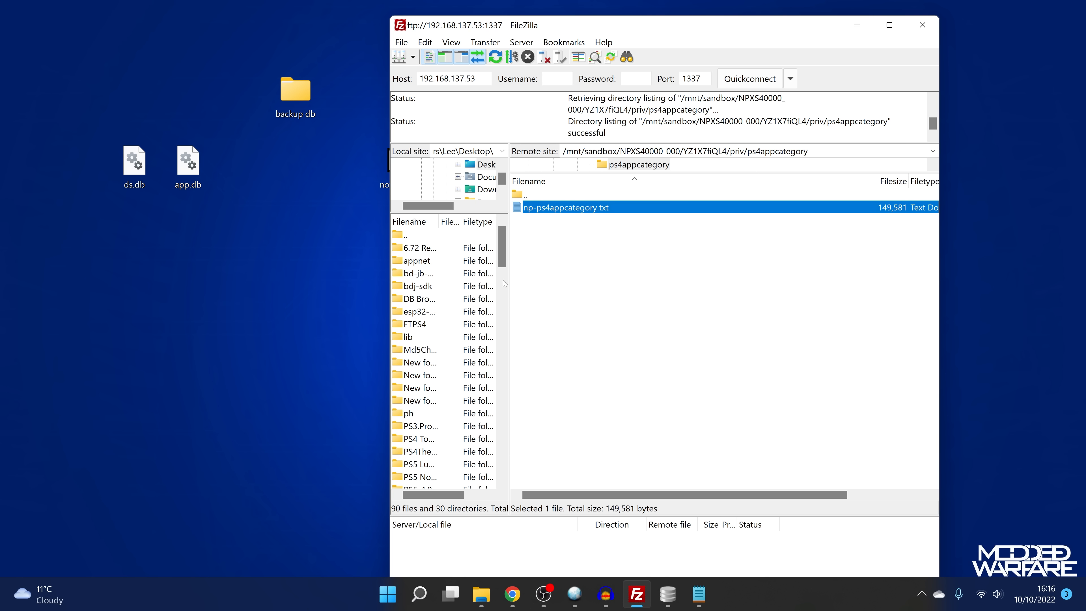
pyautogui.moveTo(593, 215)
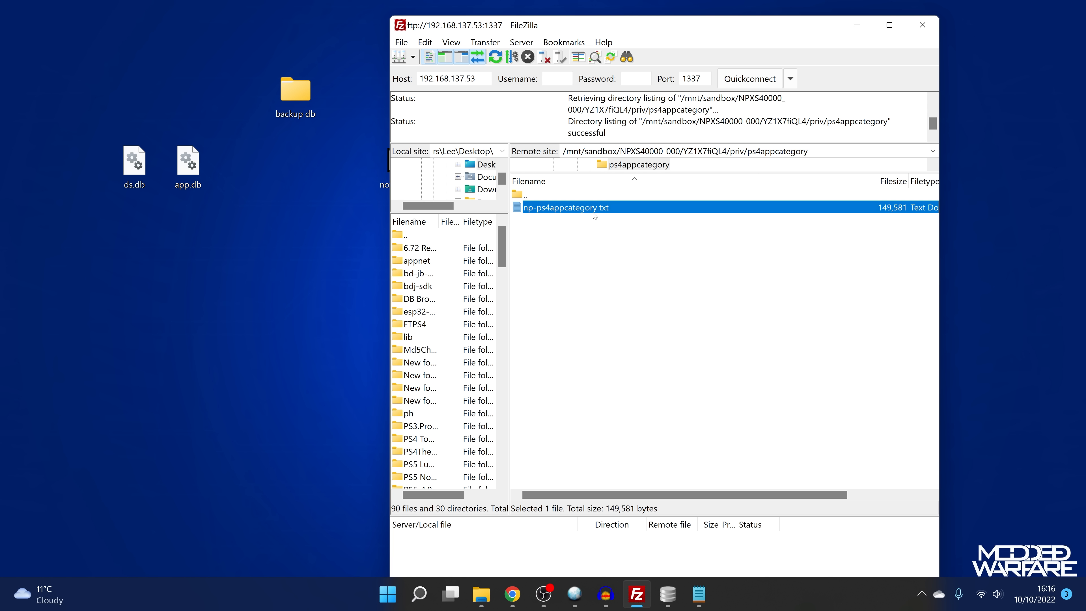
pyautogui.moveTo(316, 199)
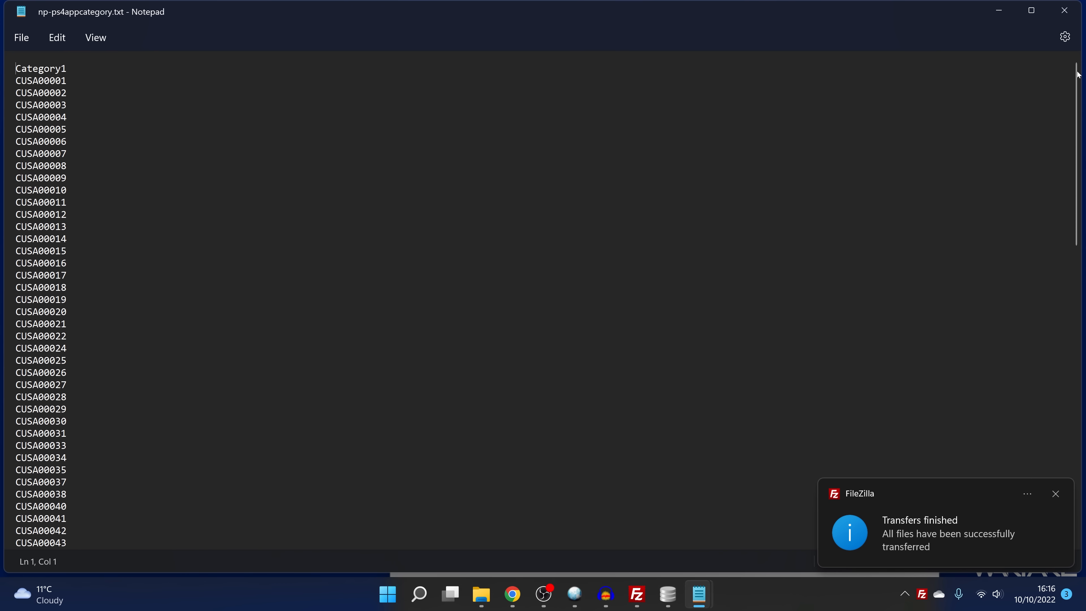
# - Scroll through the CUSA title IDs and select one line
pyautogui.scroll(-3)
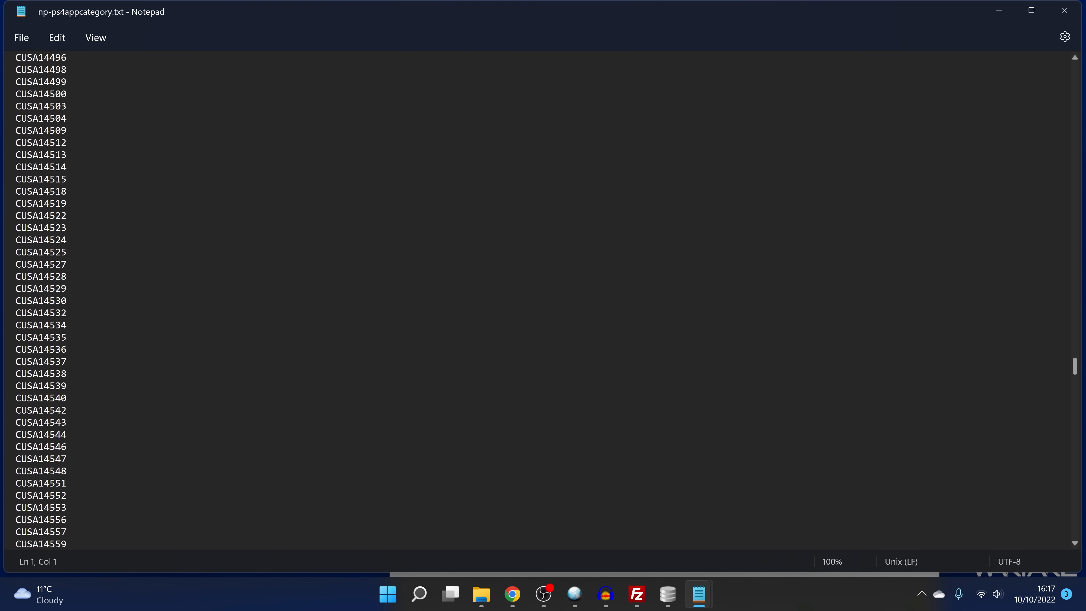
pyautogui.scroll(-3)
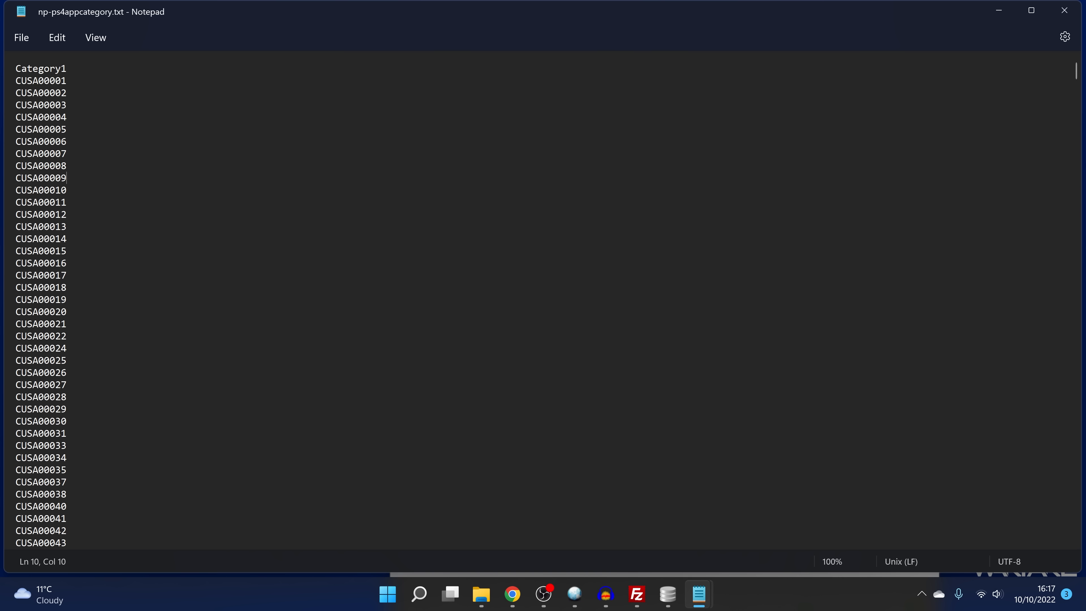
pyautogui.doubleClick(40, 116)
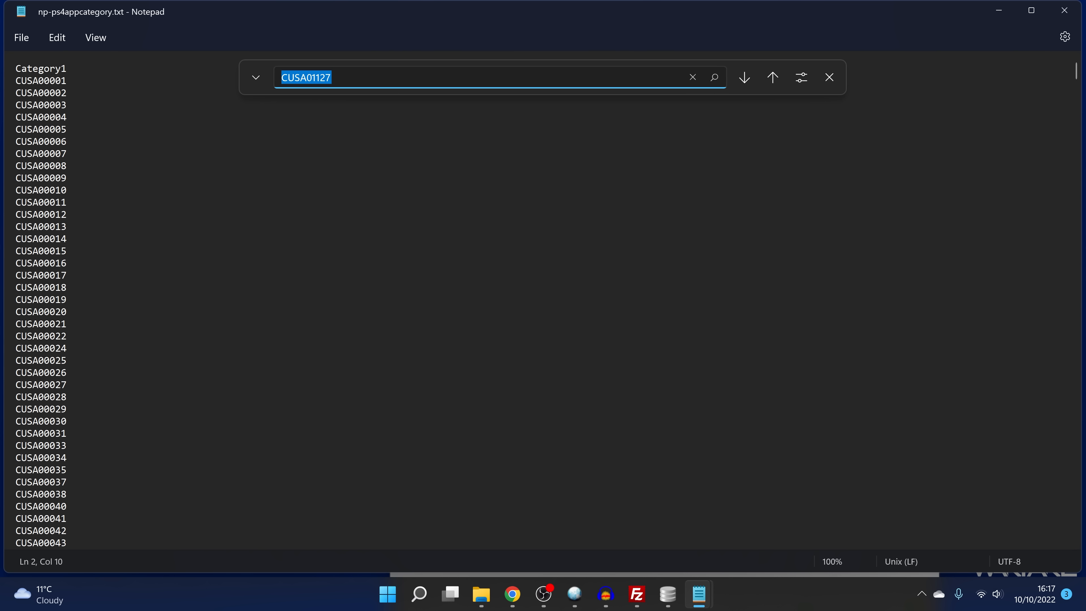
pyautogui.moveTo(250, 96)
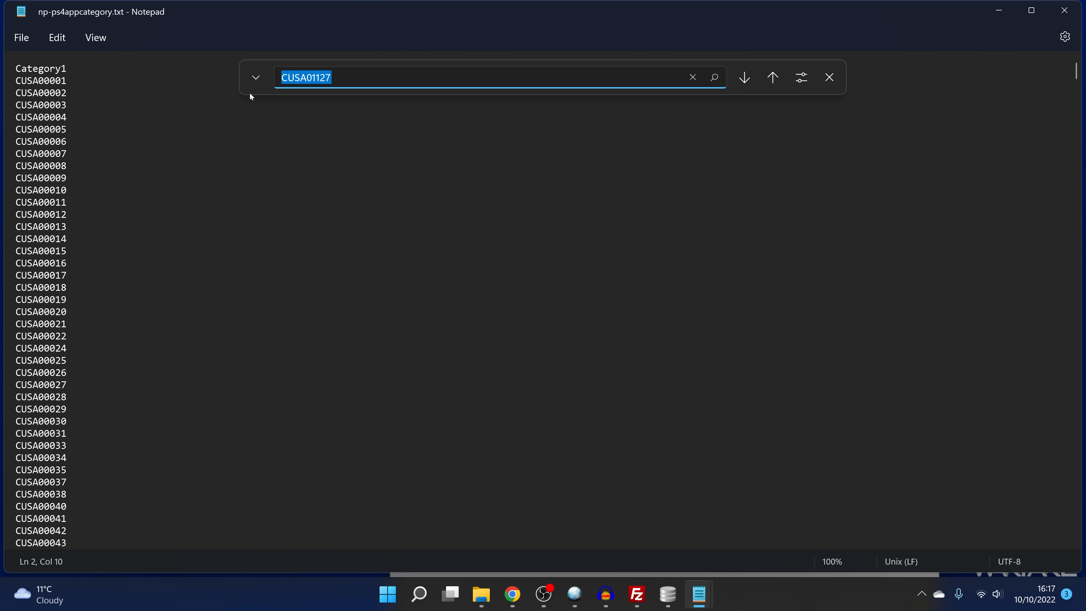
# - Search for CUSA01127, acknowledge it is missing, then locate CUSA01126
pyautogui.click(744, 76)
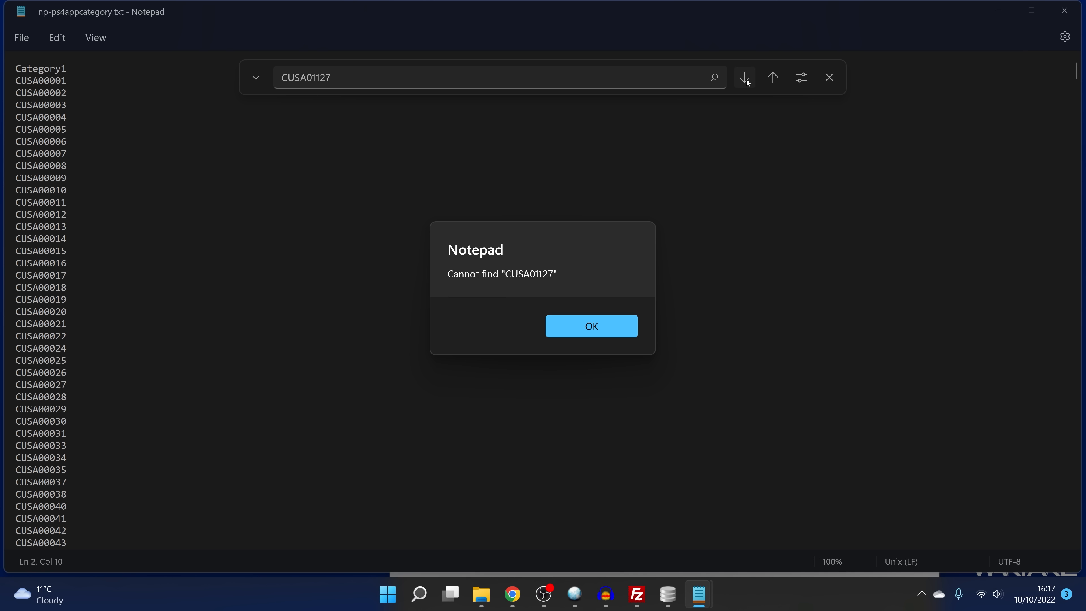
pyautogui.click(590, 326)
pyautogui.write('6')
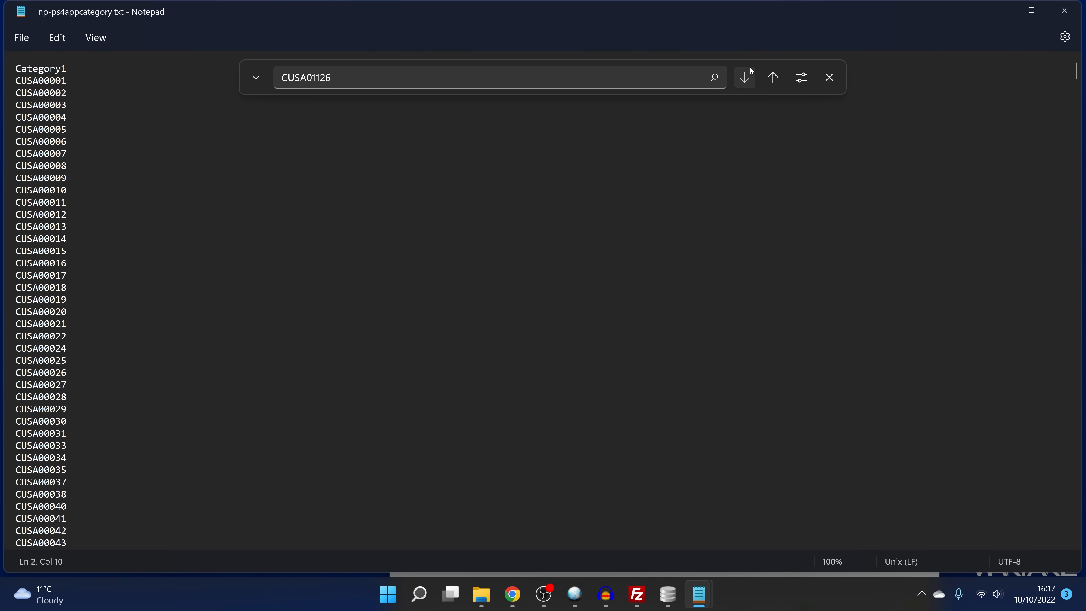
pyautogui.click(744, 76)
pyautogui.write('C')
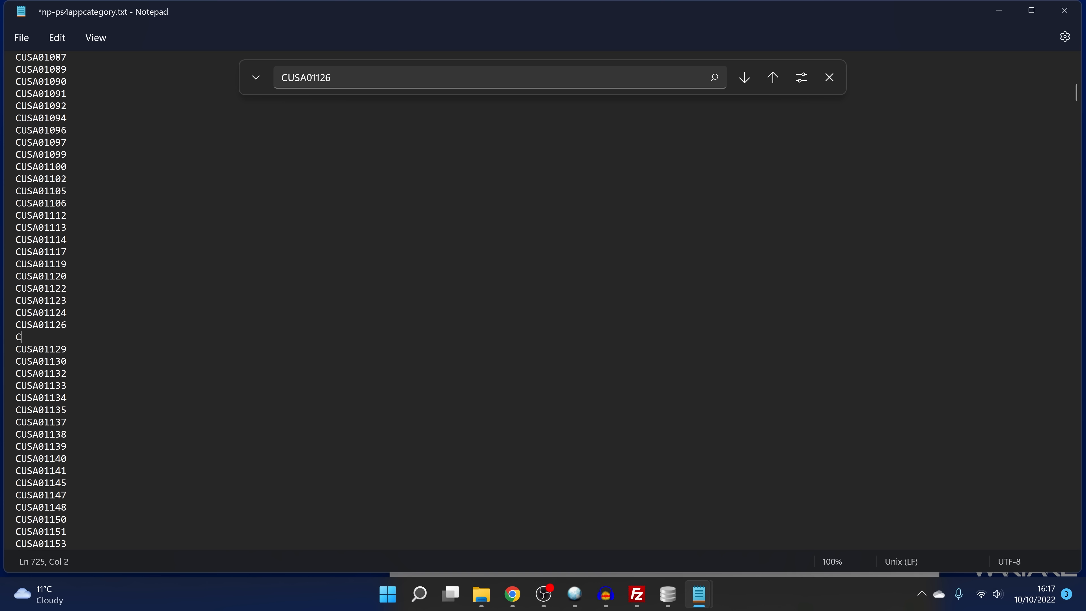
# - Type CUSA01127 on the new line after CUSA01126 and save the file
pyautogui.write('USA')
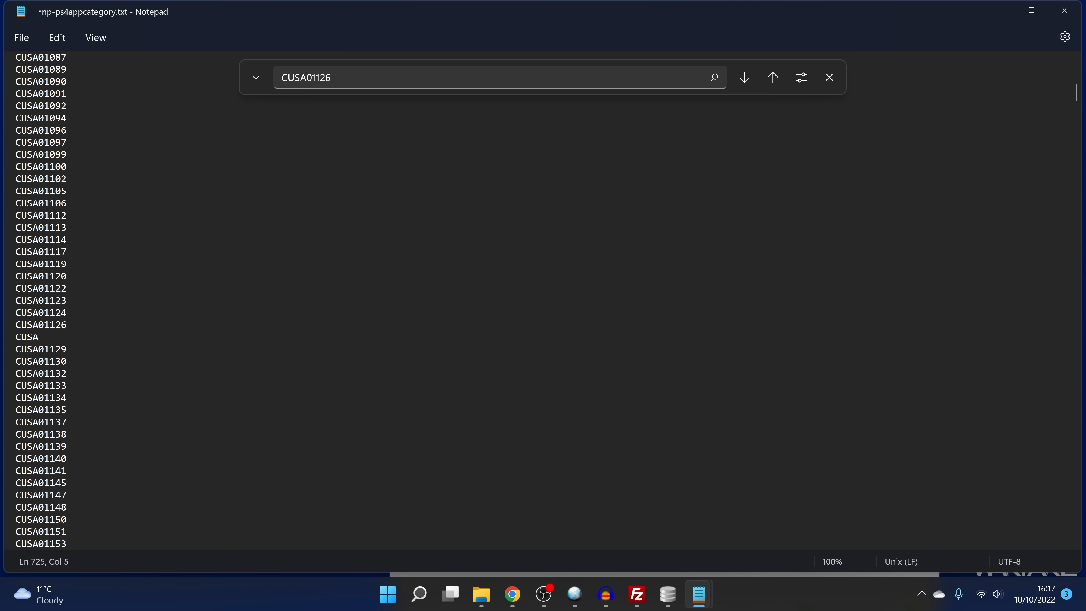
pyautogui.write('01127')
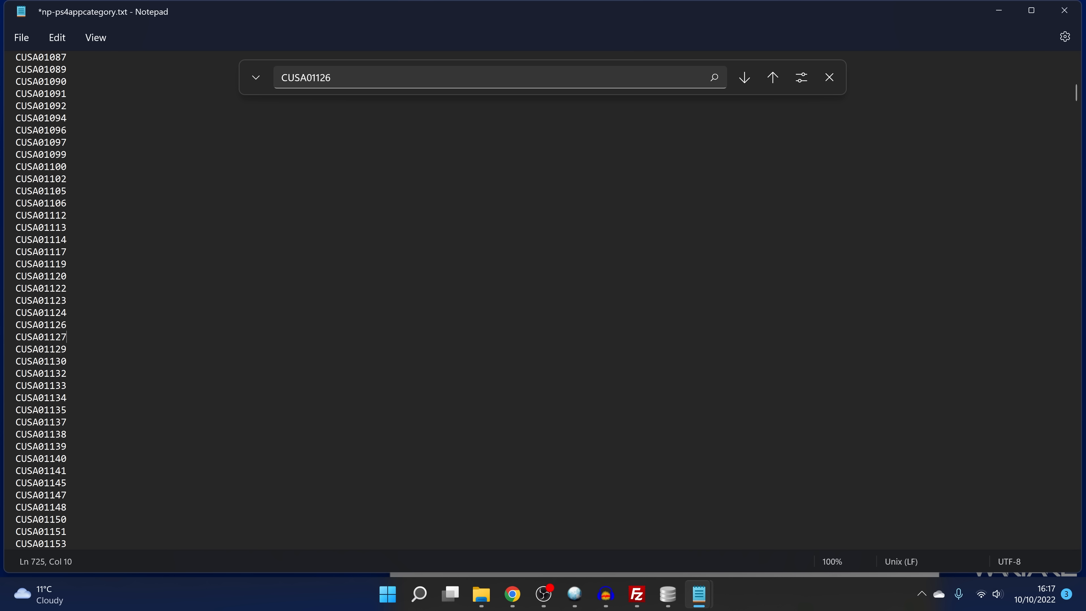
pyautogui.press('ctrl+s')
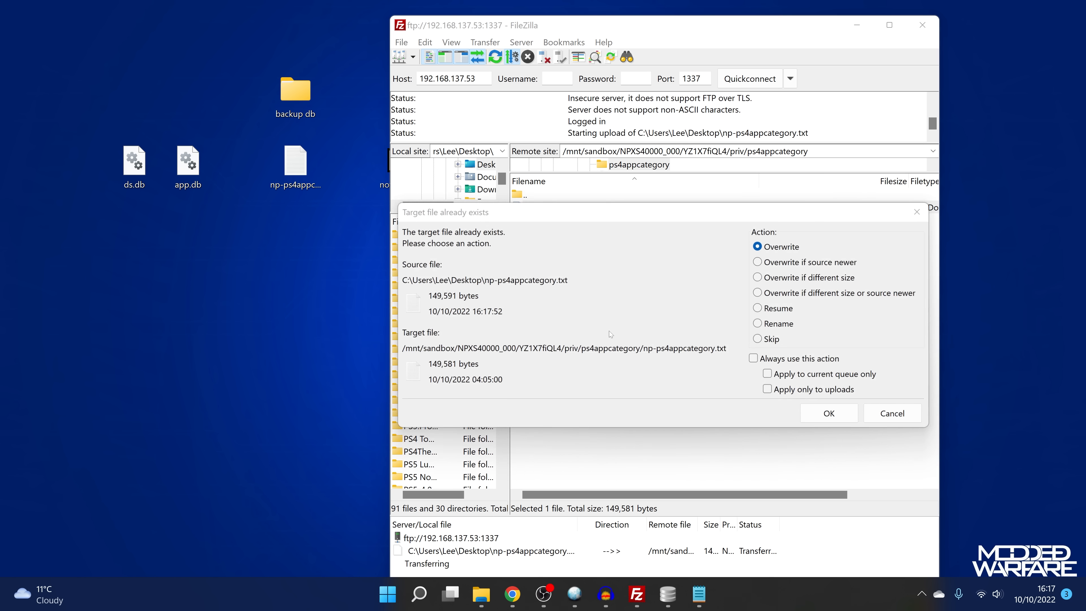
# - Confirm overwriting np-ps4appcategory.txt on the PS5 with the edited version
pyautogui.click(827, 413)
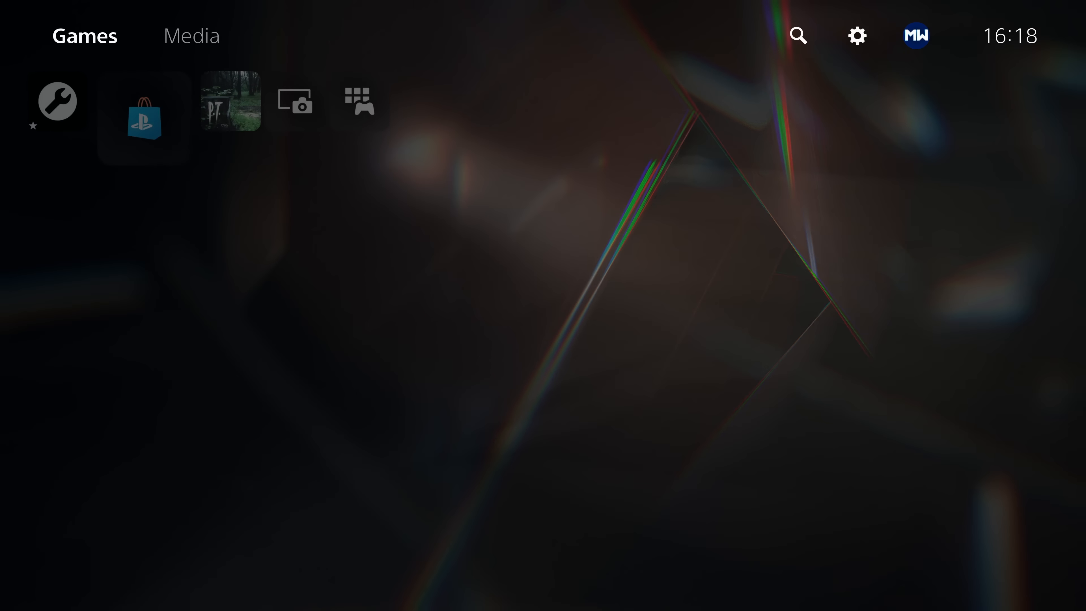
# - Launch P.T. from the home screen and dismiss the 'Can't use this content' message
pyautogui.click(230, 102)
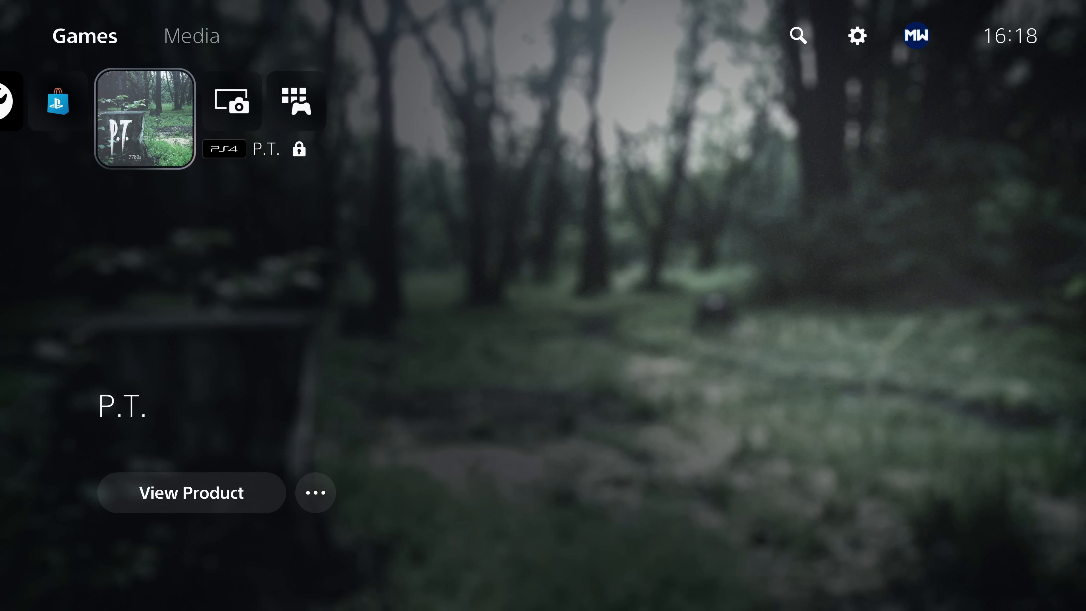
pyautogui.click(143, 120)
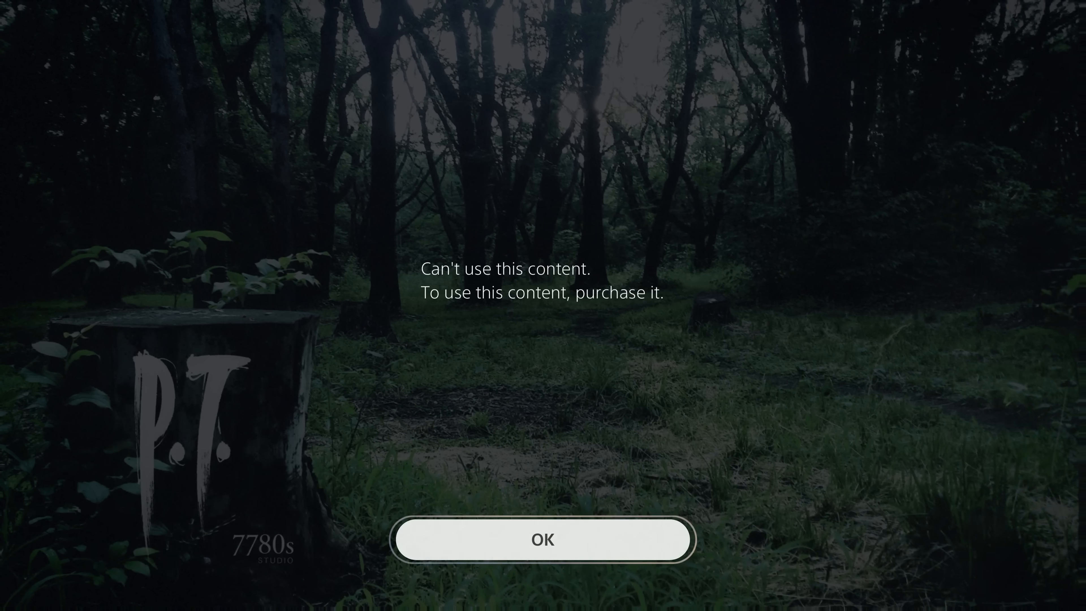
pyautogui.click(542, 540)
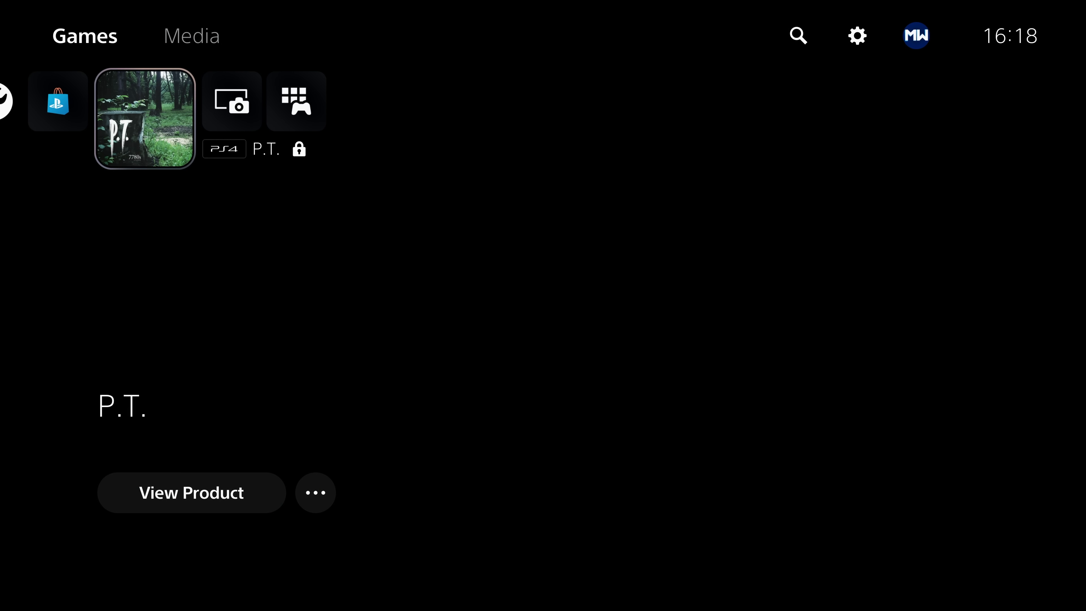